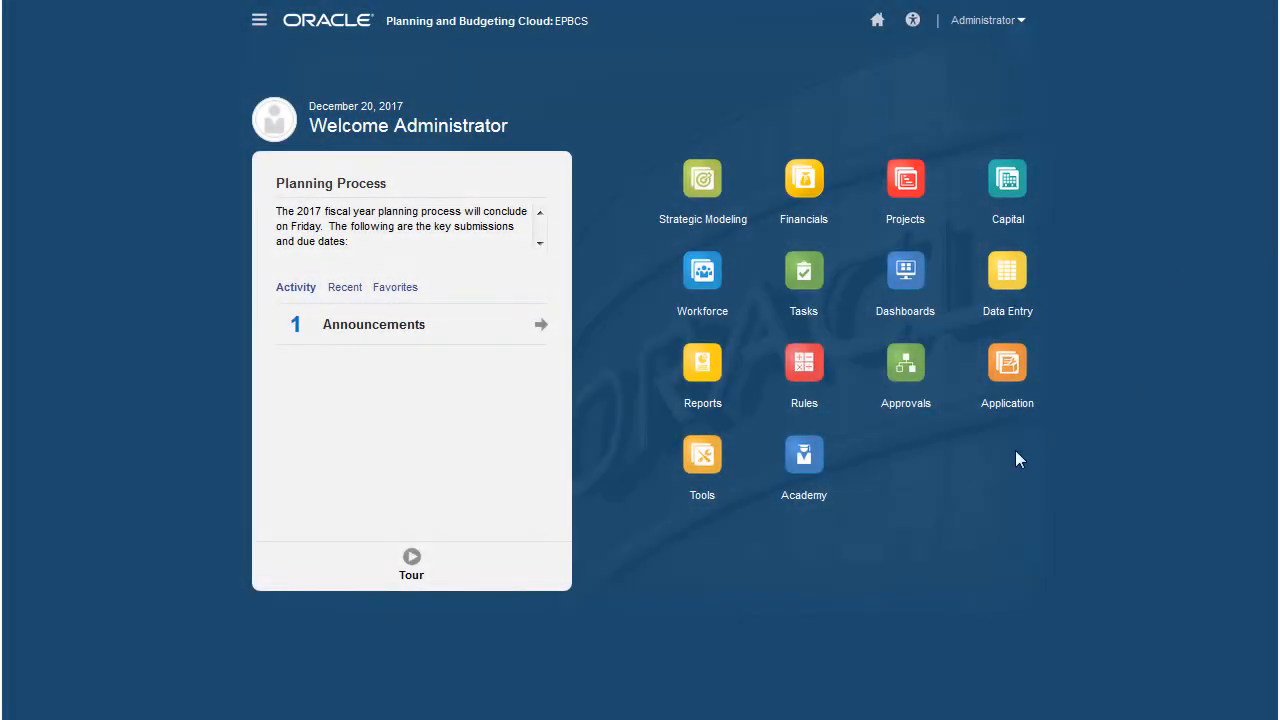
# Step: Download the Financials data load templates zip into Direct Cash Flow and extract it
pyautogui.click(1001, 363)
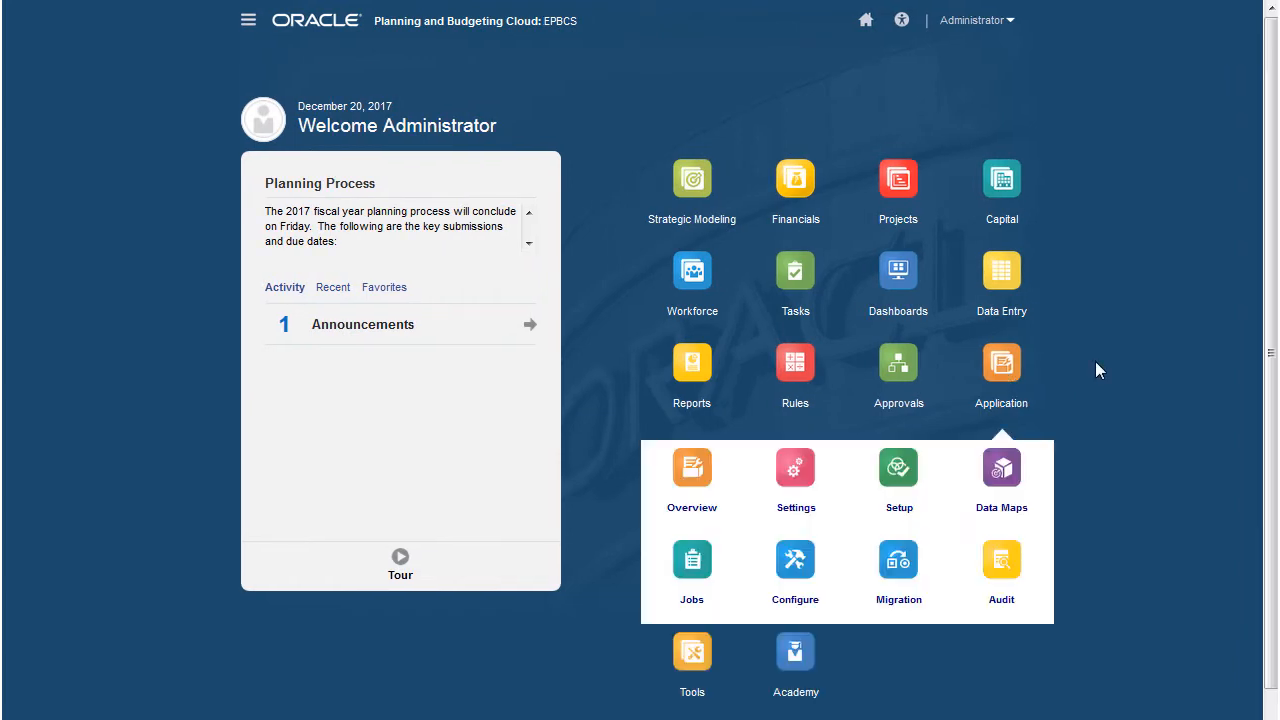
pyautogui.moveTo(795, 565)
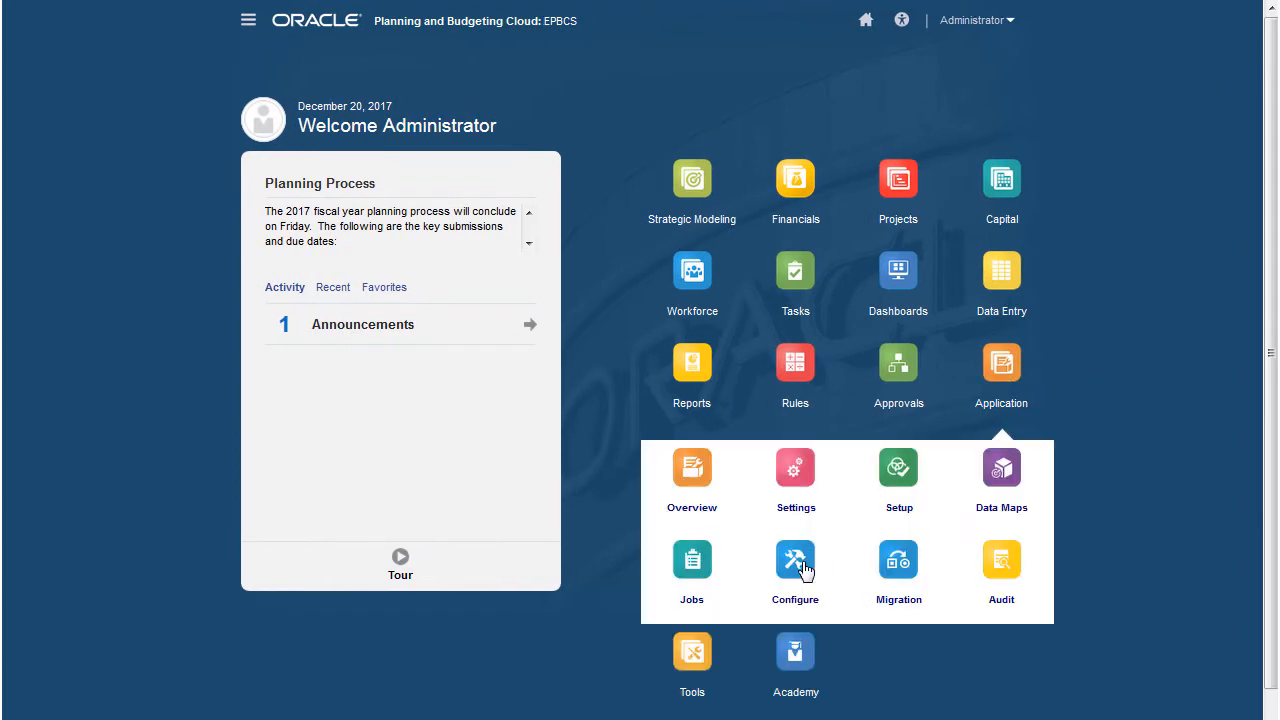
pyautogui.click(795, 560)
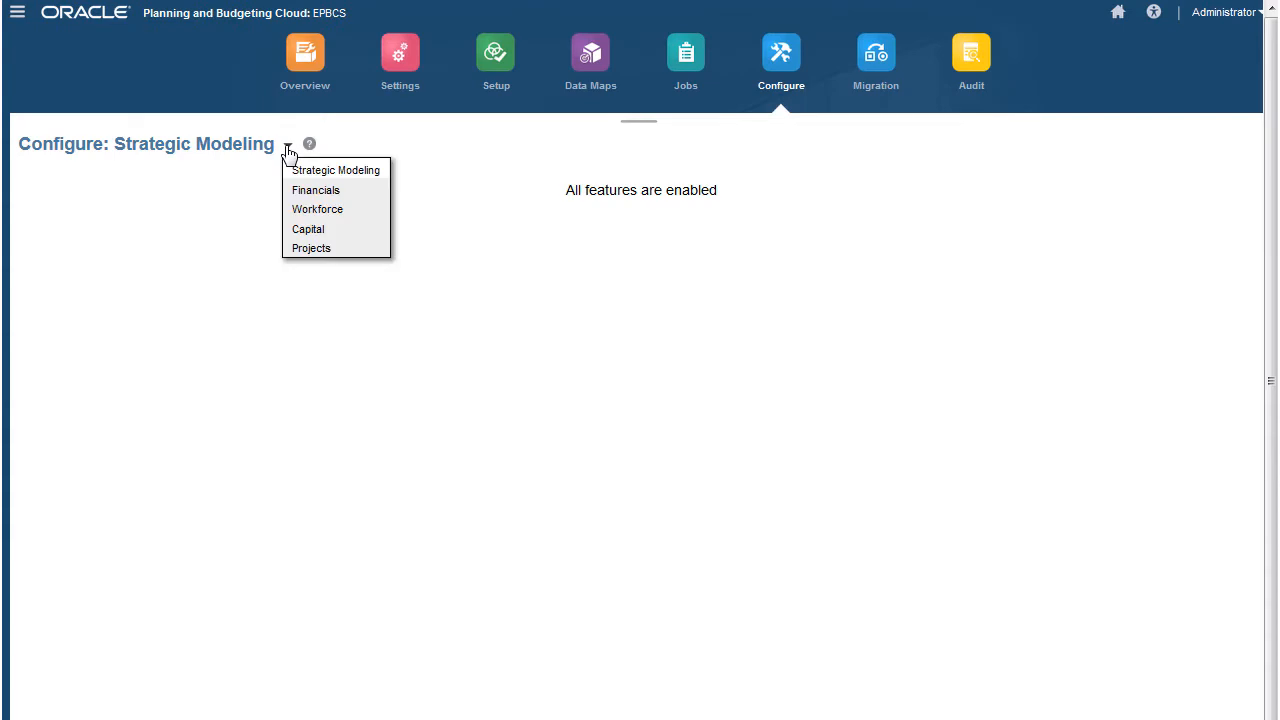
pyautogui.click(316, 190)
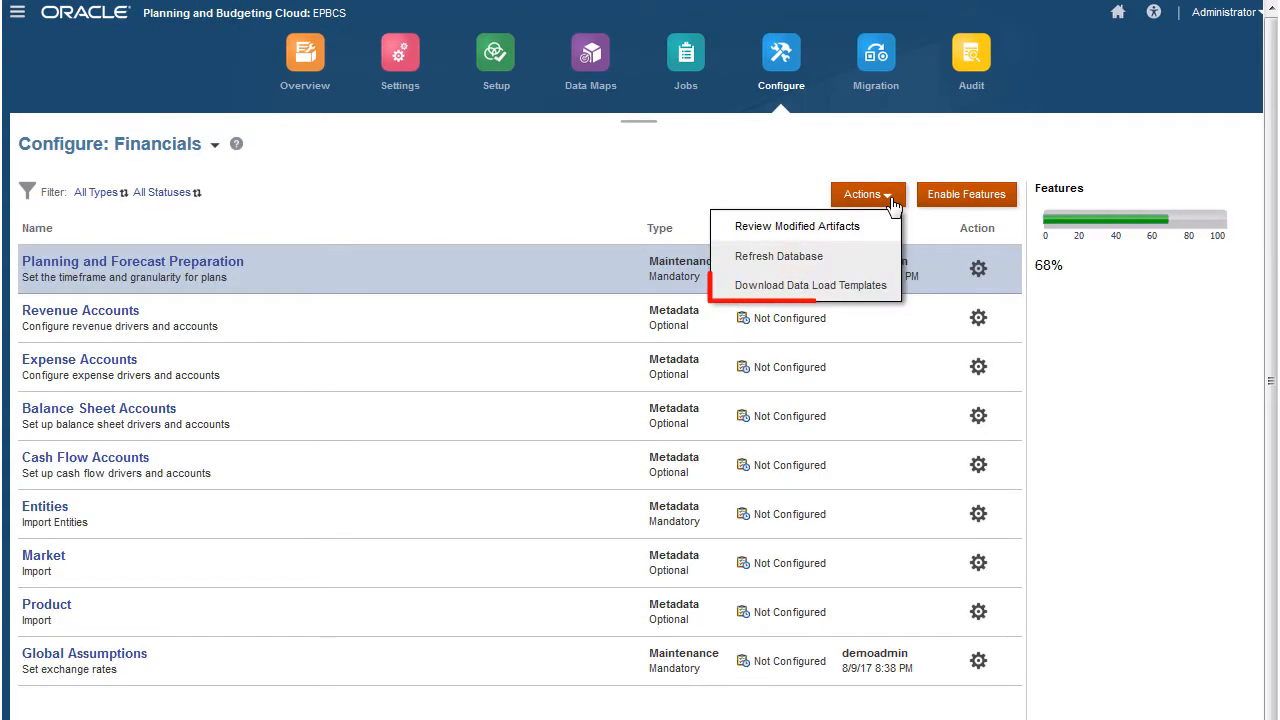
pyautogui.moveTo(809, 285)
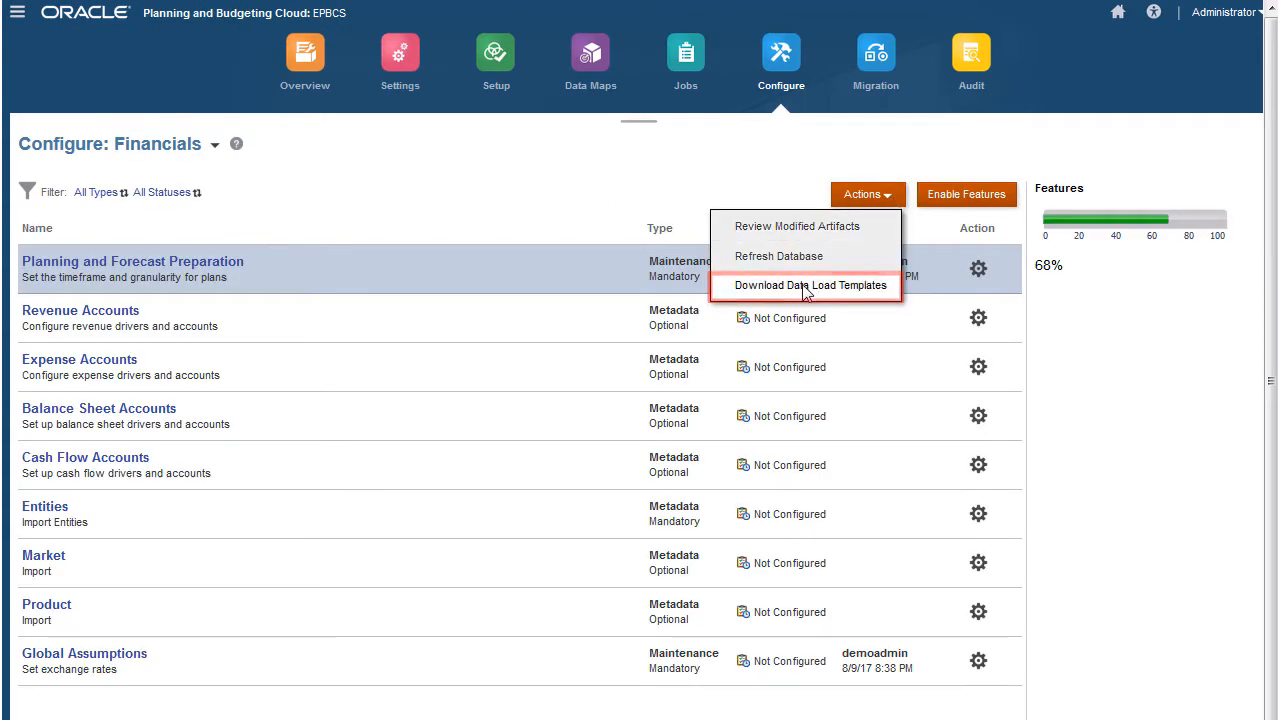
pyautogui.click(810, 285)
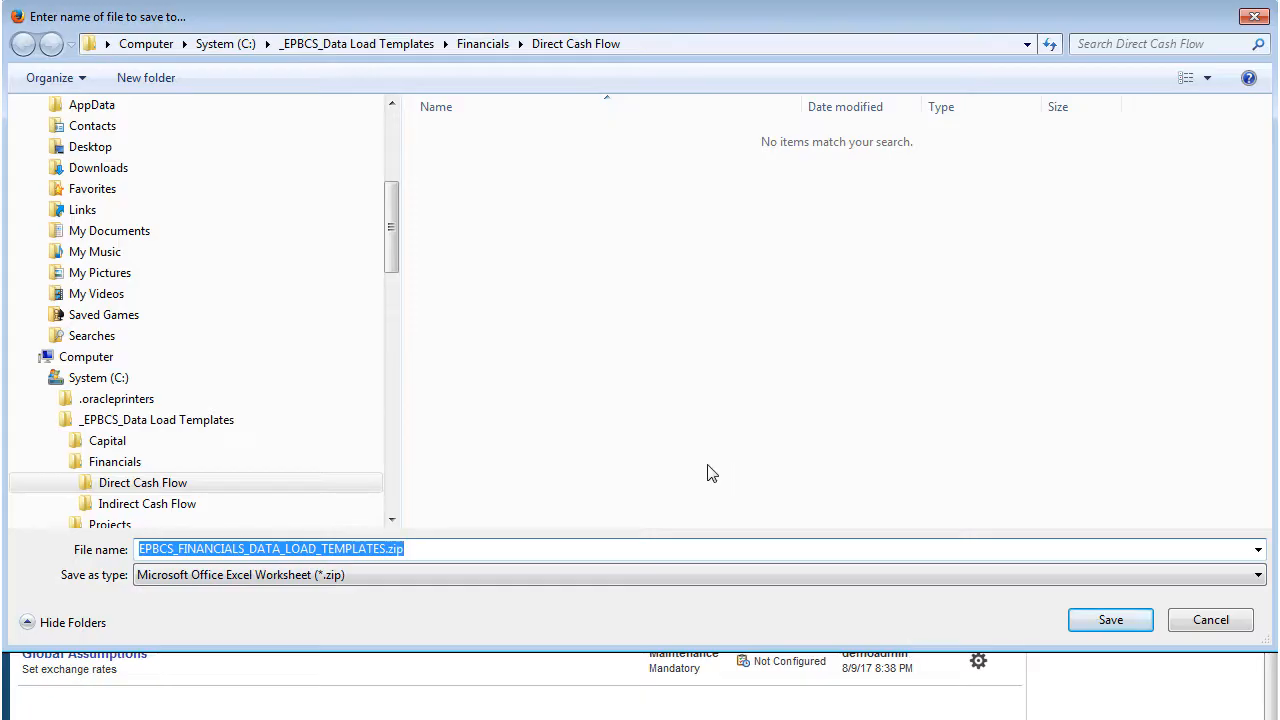
pyautogui.click(1110, 619)
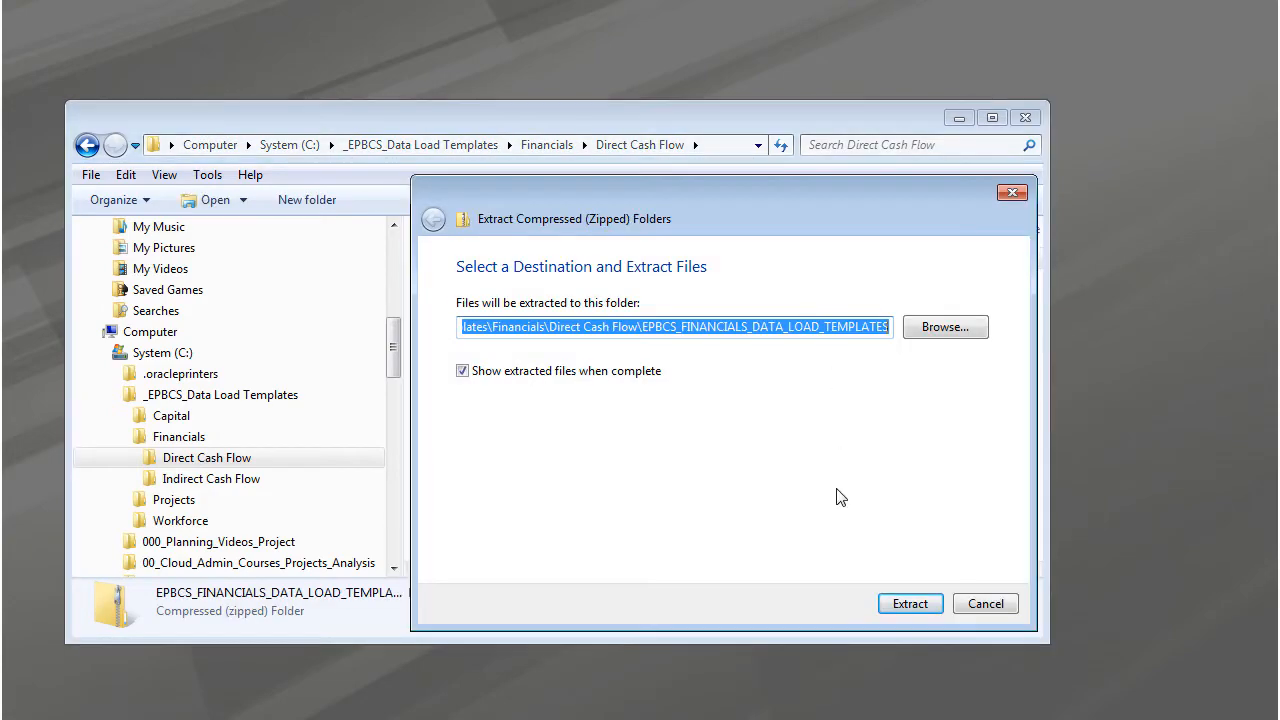
pyautogui.click(909, 603)
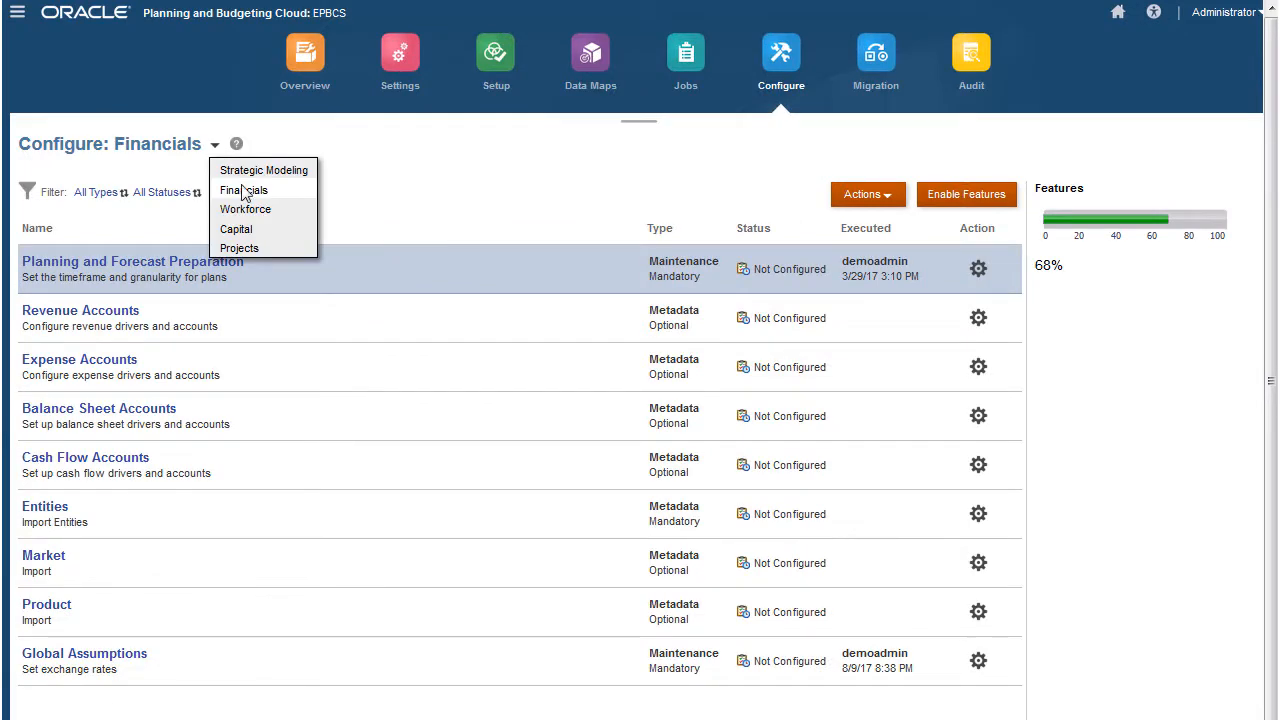
# Step: Download and save the Workforce data load templates zip
pyautogui.click(245, 209)
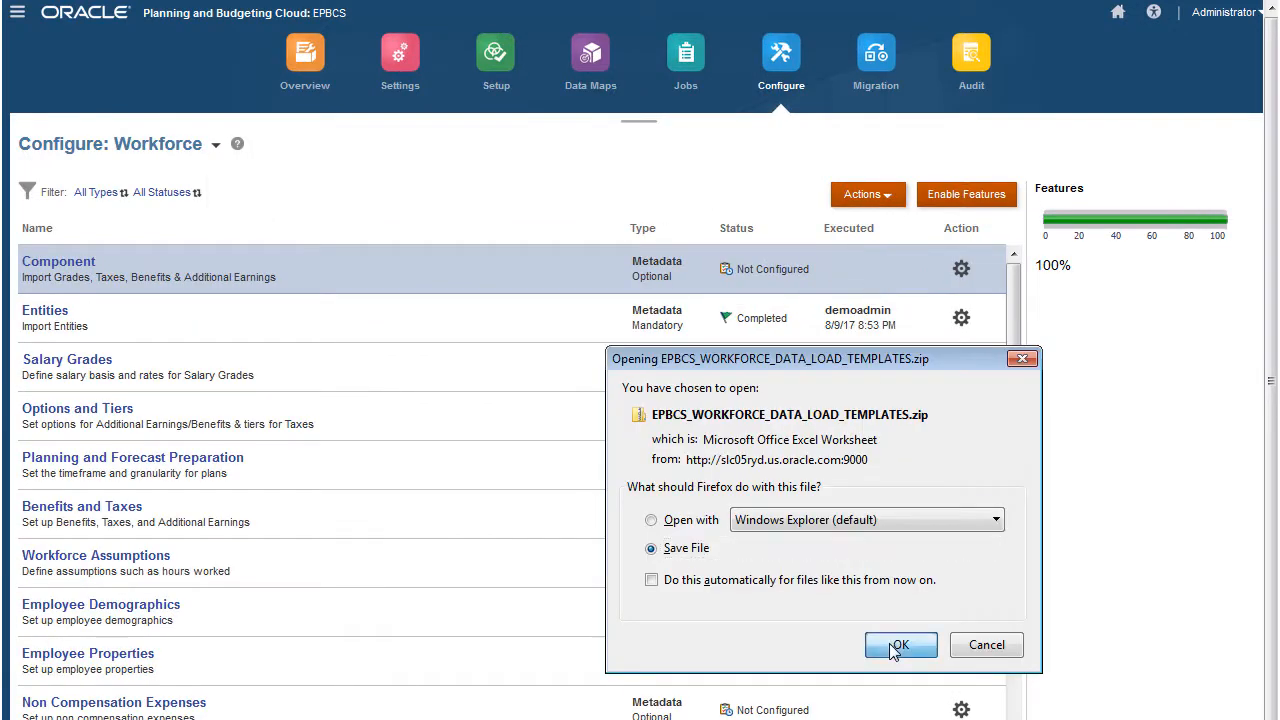
pyautogui.click(899, 644)
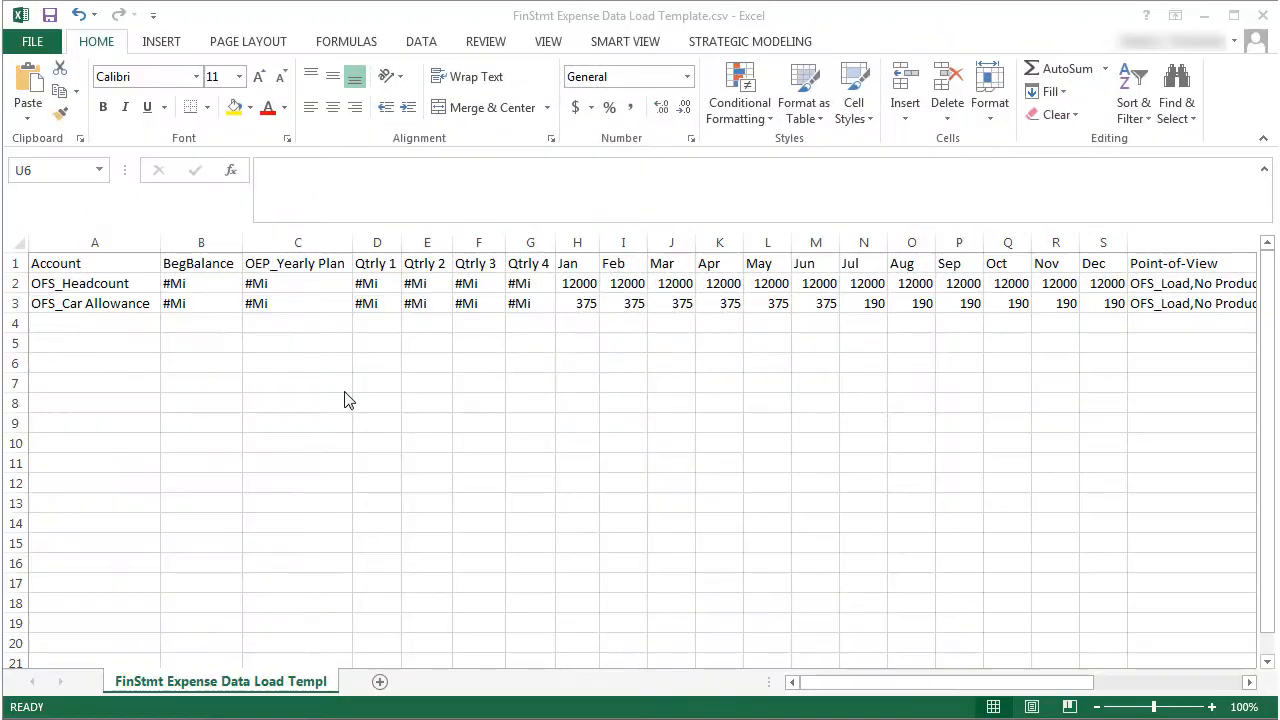
pyautogui.moveTo(388, 275)
pyautogui.write('OFS_Car_Ren')
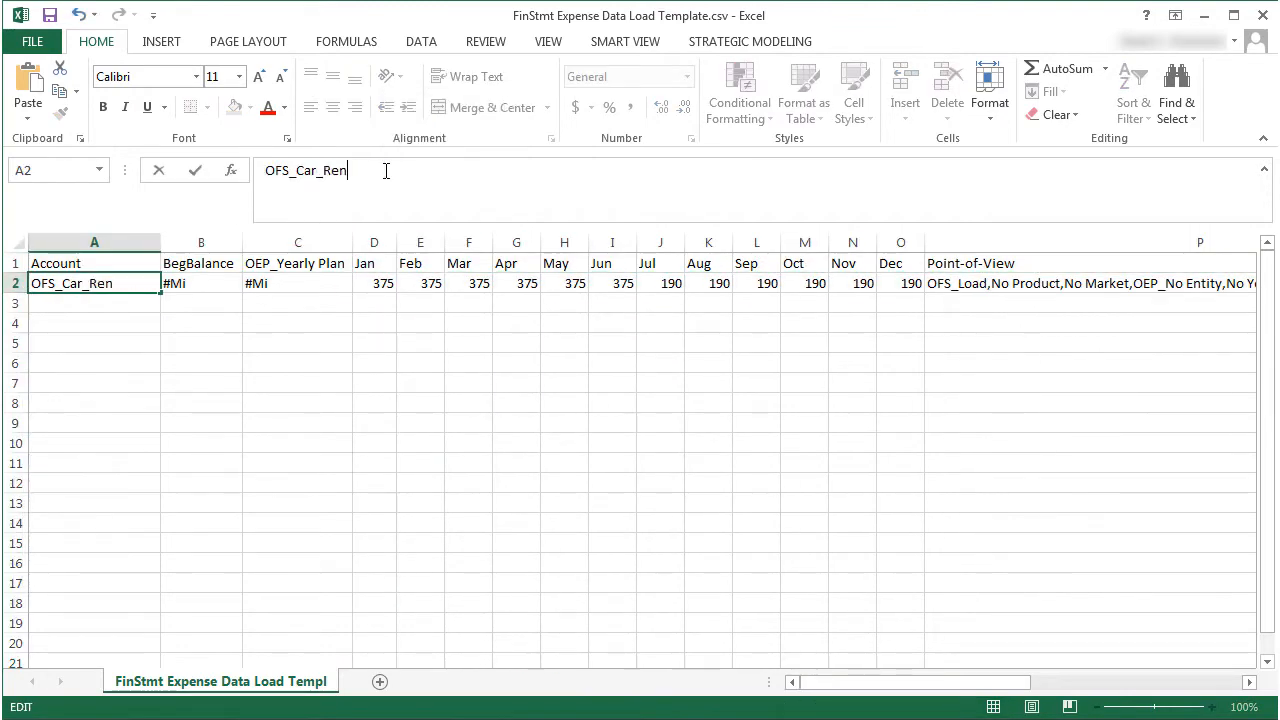
# Step: Edit the account in A2 and save the template as FinStmt Expense Data Load.csv
pyautogui.click(1090, 283)
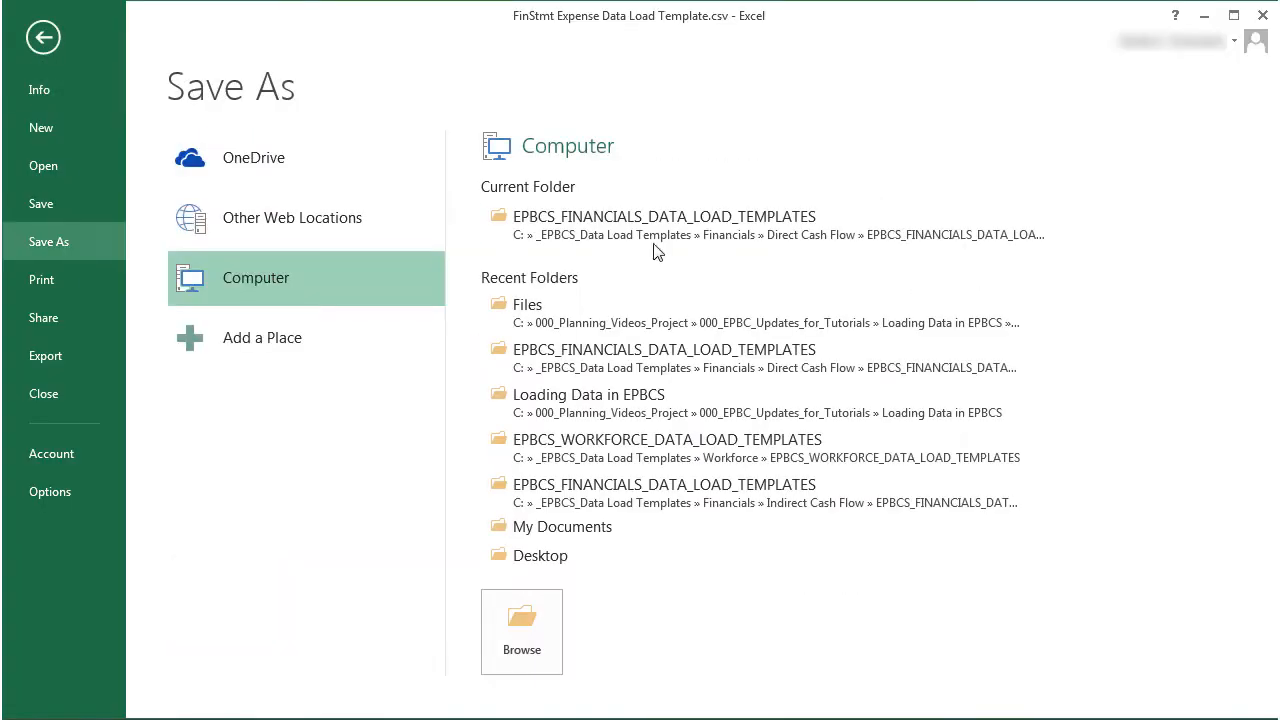
pyautogui.click(521, 631)
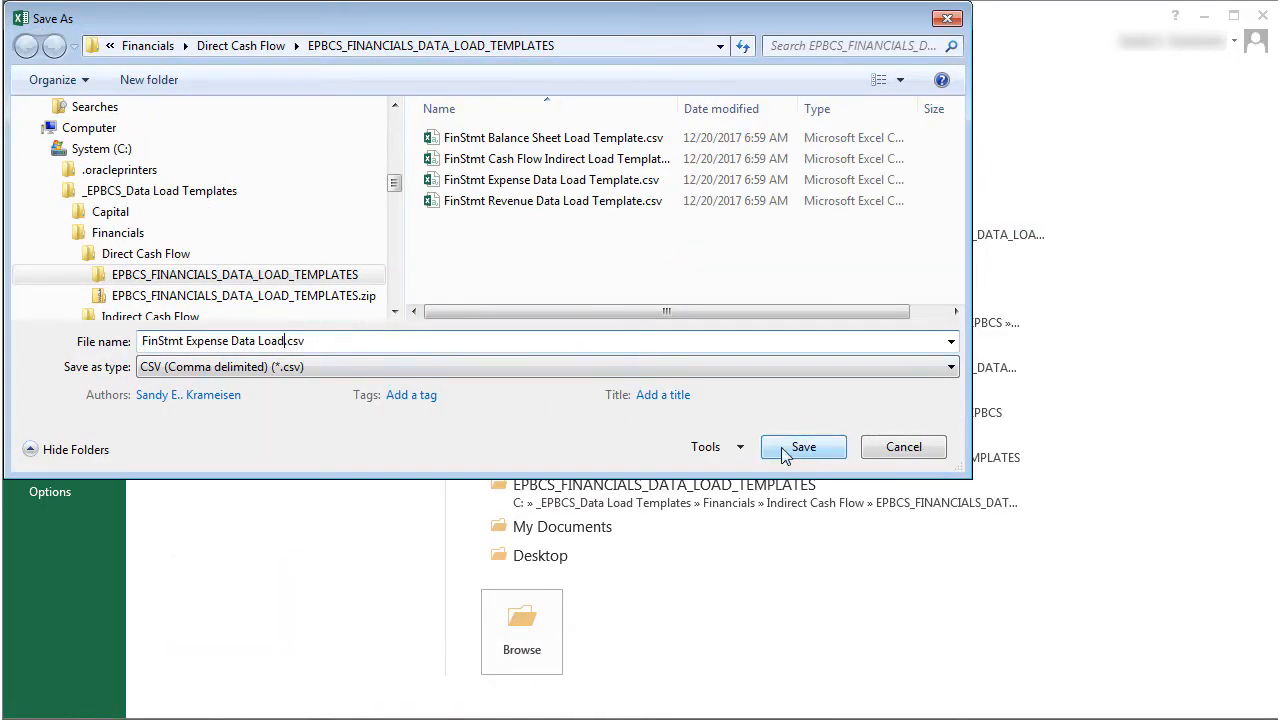
pyautogui.click(803, 447)
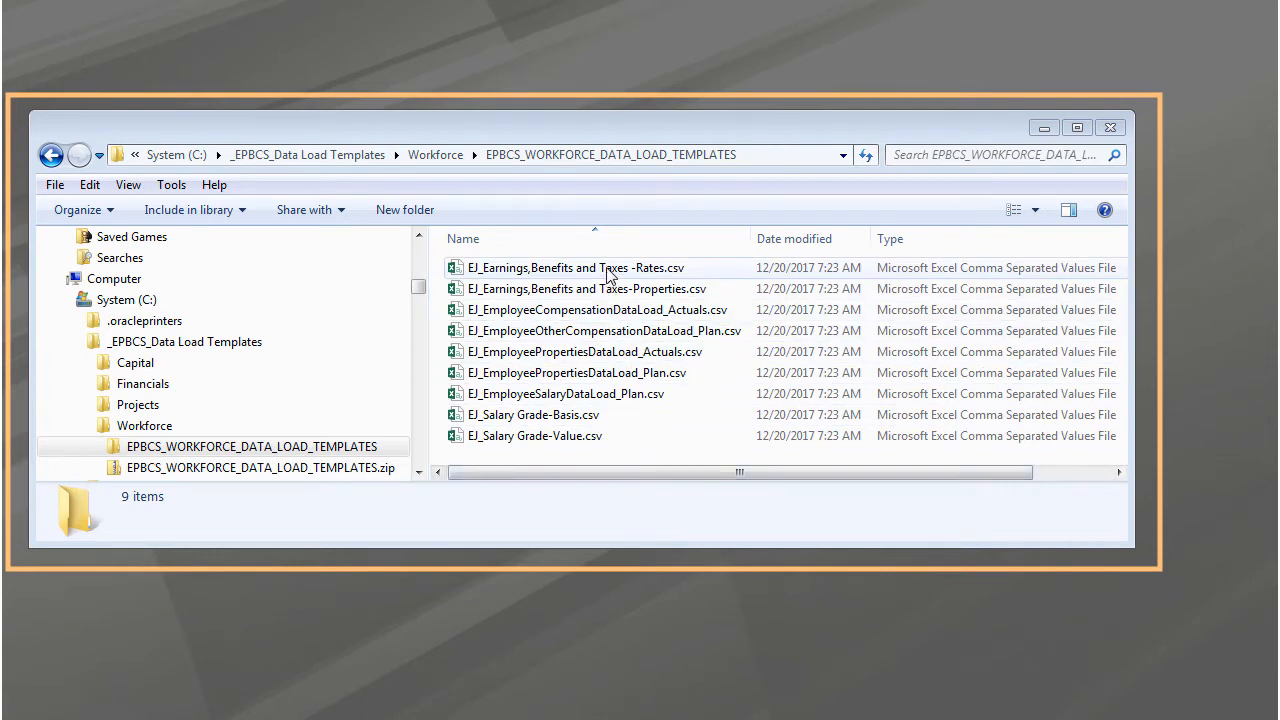
# Step: Browse the extracted EPBCS_WORKFORCE_DATA_LOAD_TEMPLATES folder with its nine CSV files
pyautogui.doubleClick(574, 267)
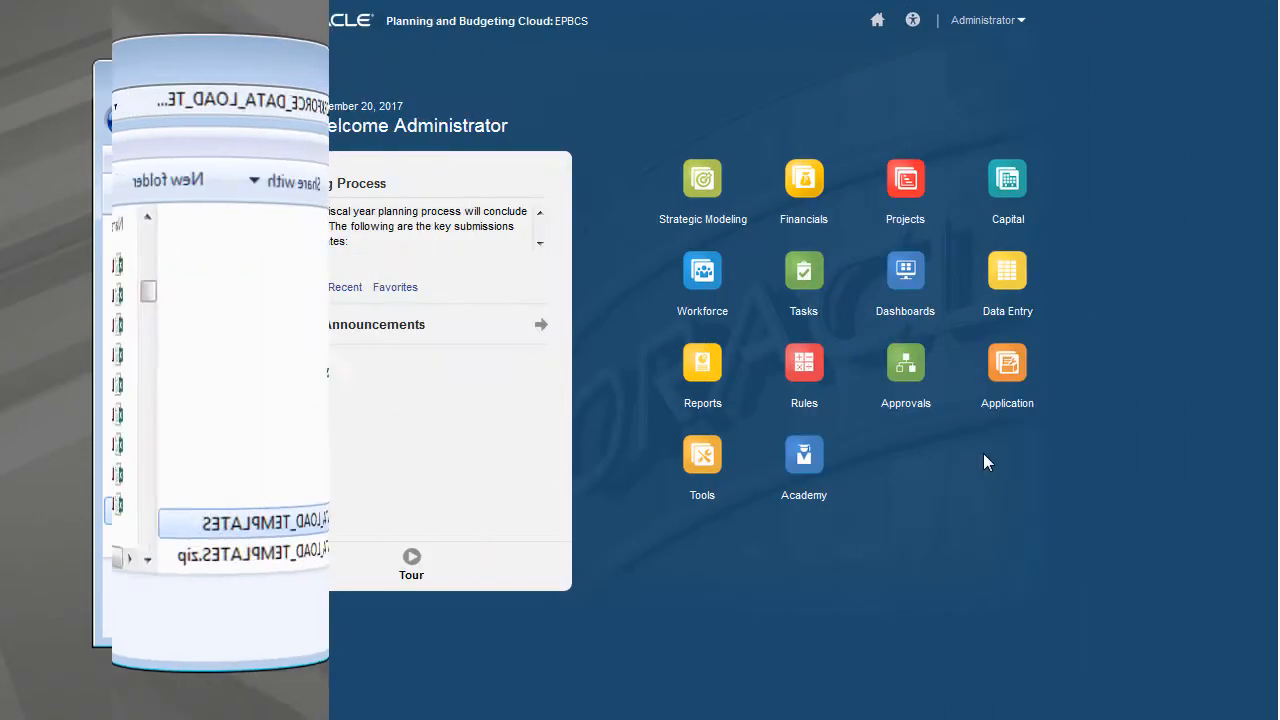
# Step: Create a new local, Planning, comma-delimited Import Data definition from the application overview
pyautogui.click(1001, 375)
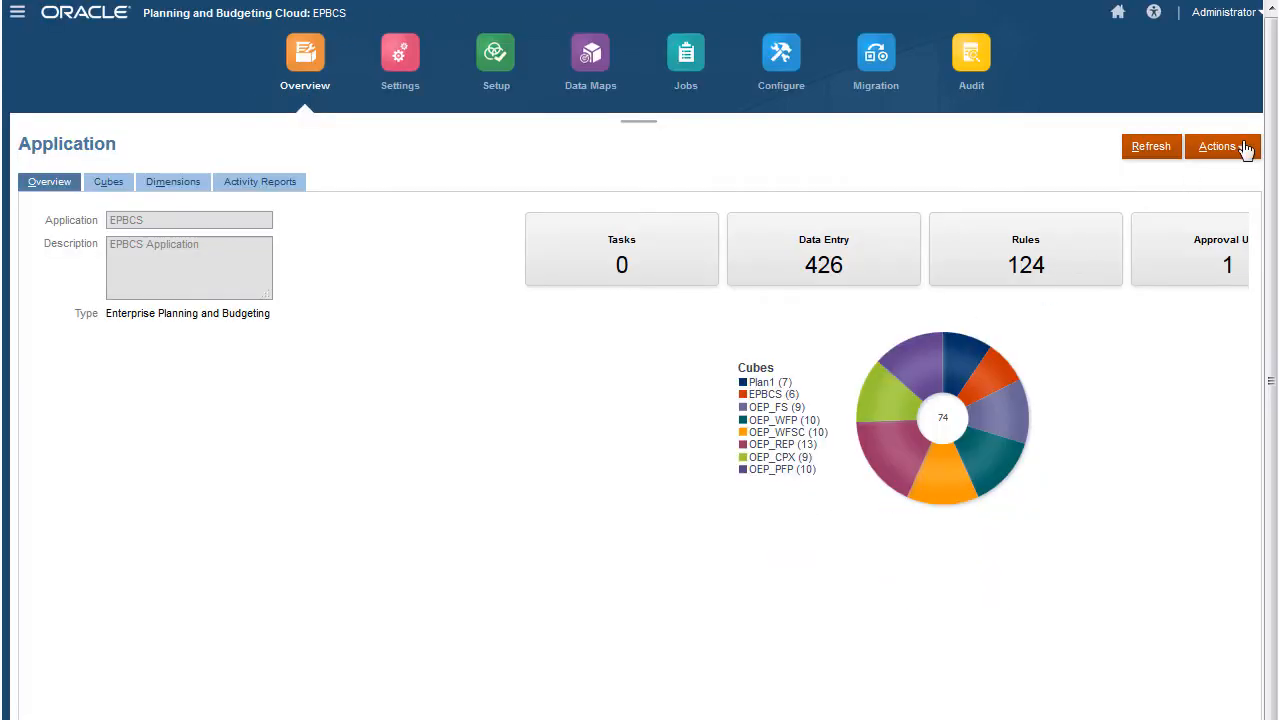
pyautogui.click(1218, 146)
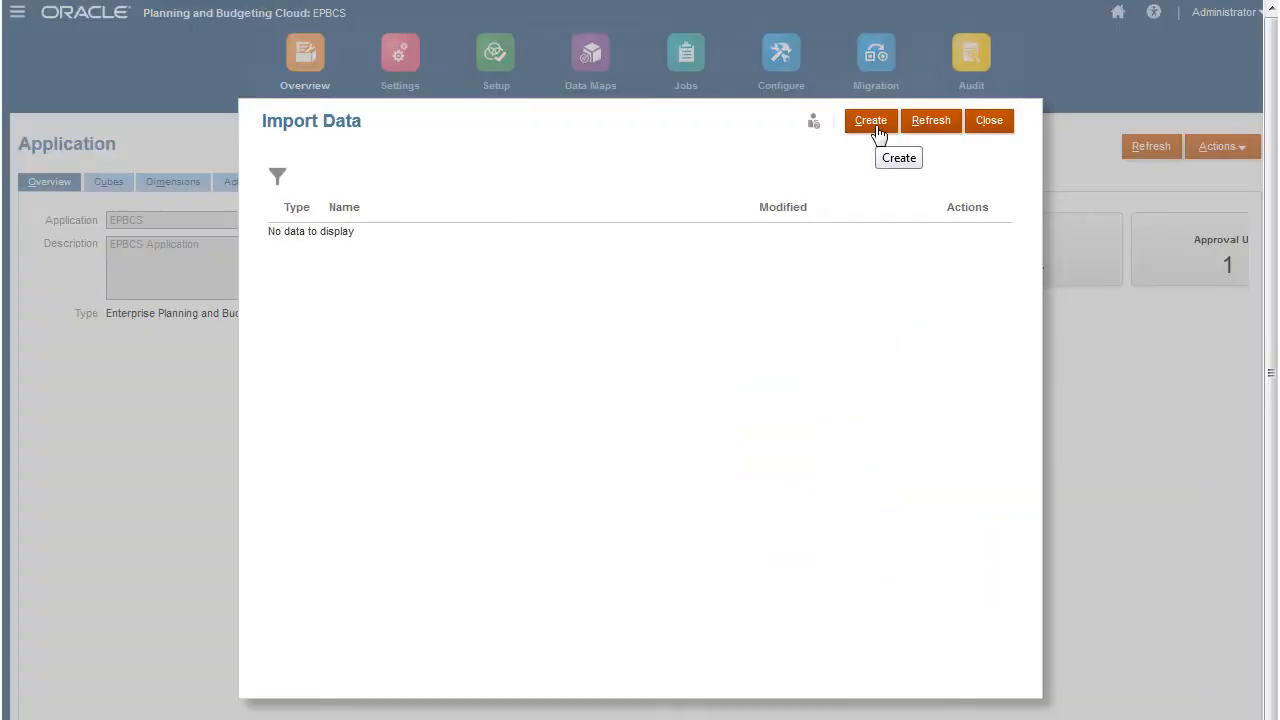
pyautogui.click(870, 120)
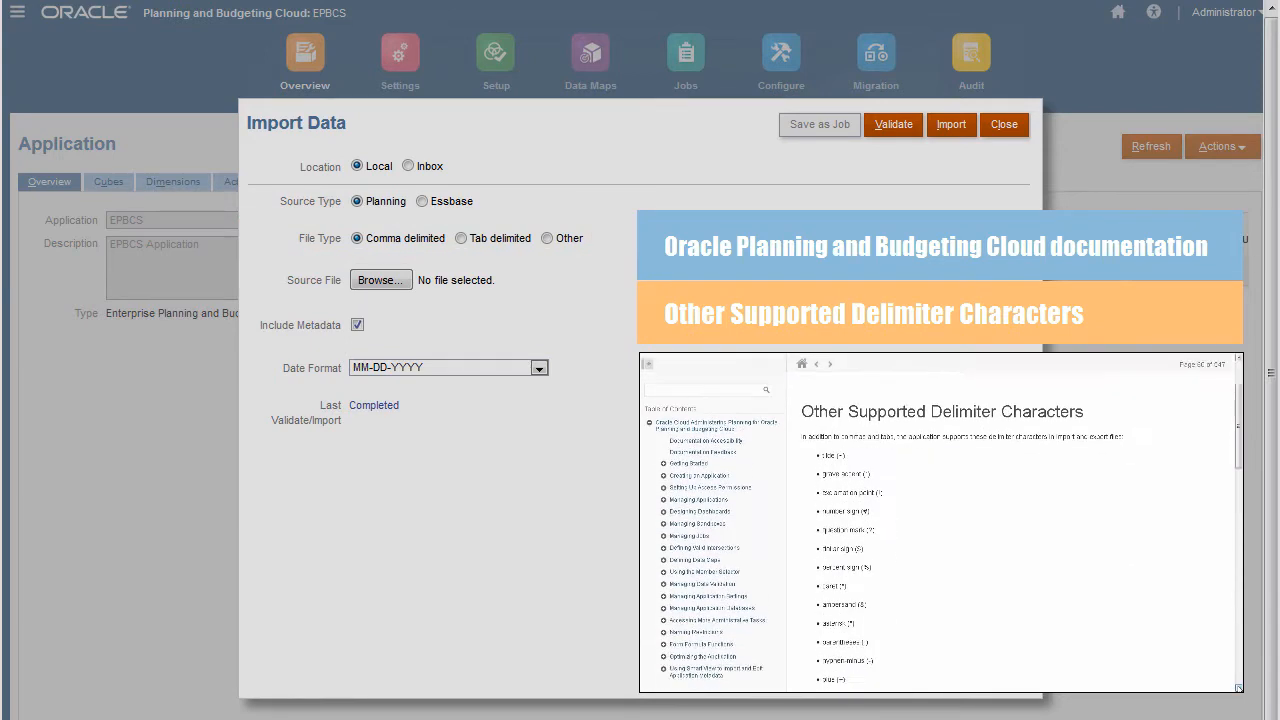
pyautogui.scroll(-3)
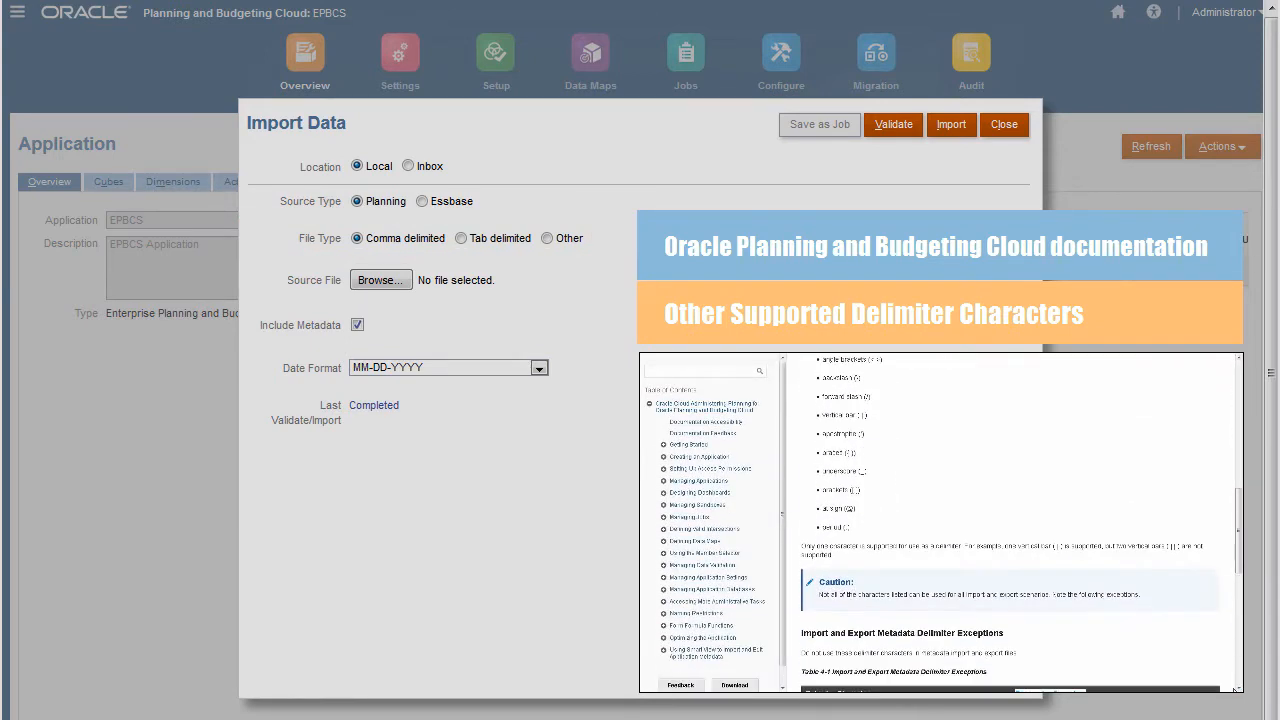
pyautogui.scroll(-3)
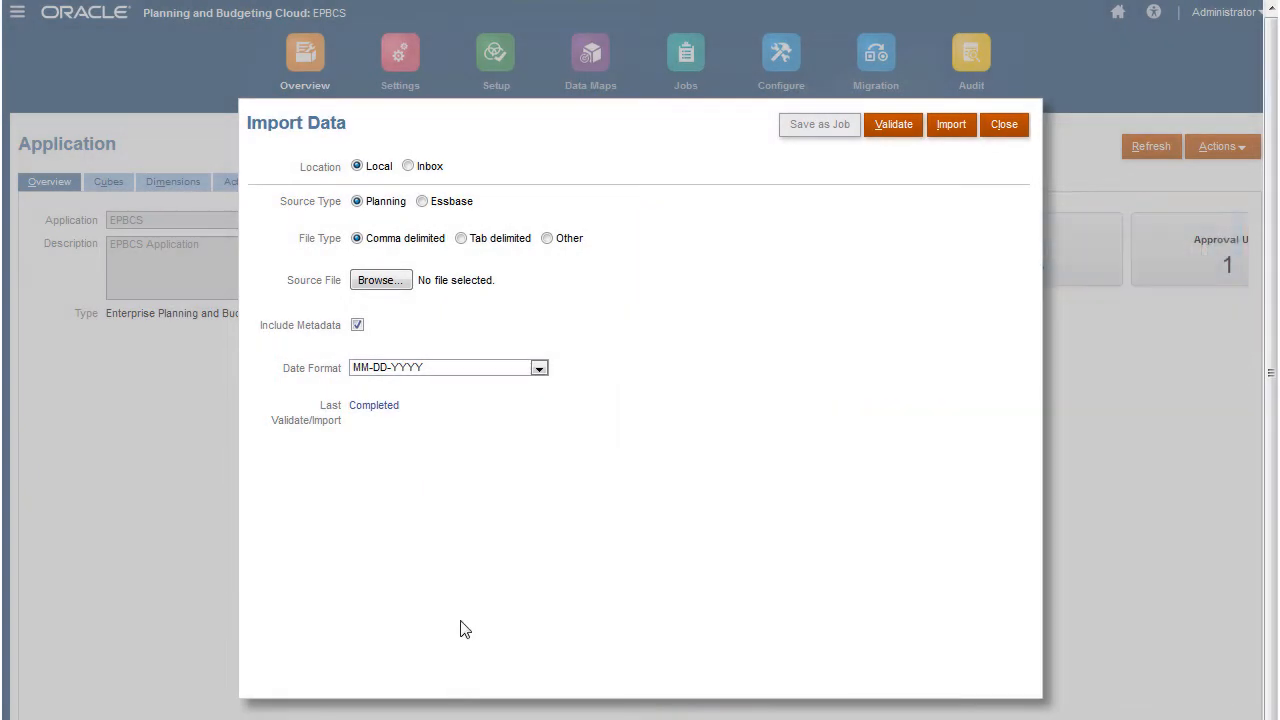
# Step: Choose FinStmt Expense Data Load.csv as the import source file for validation
pyautogui.click(380, 279)
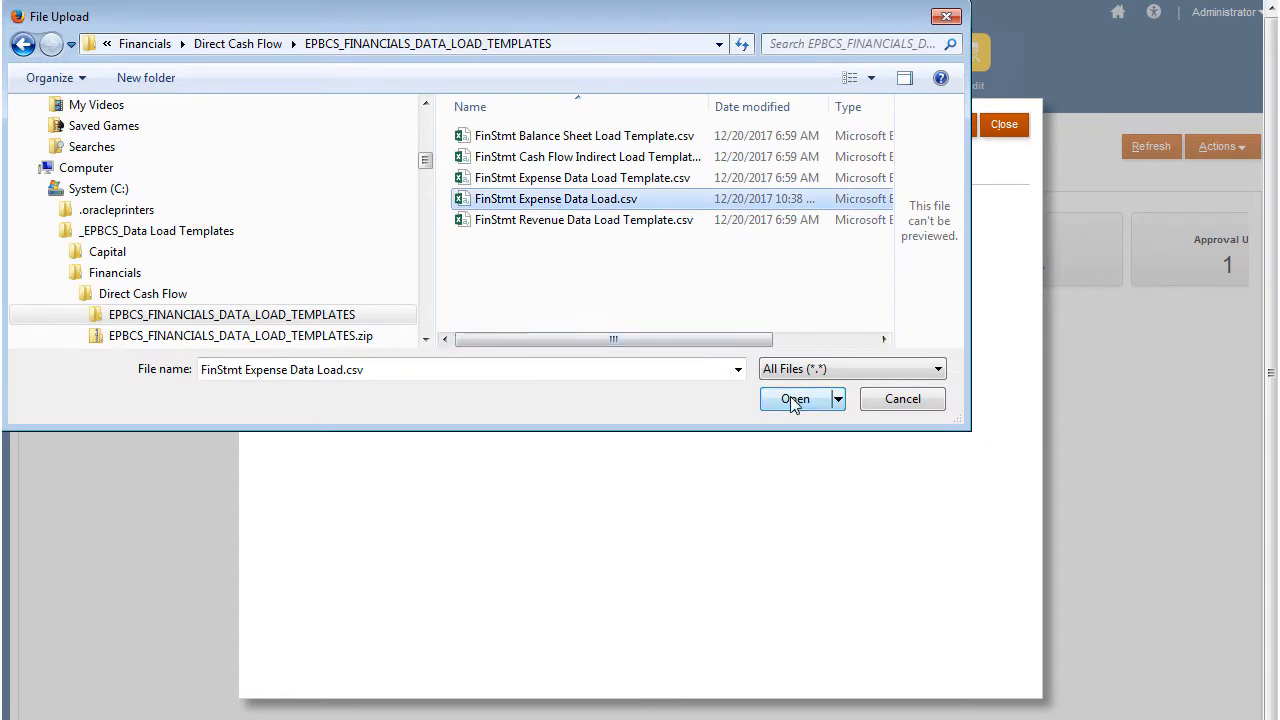
pyautogui.click(795, 398)
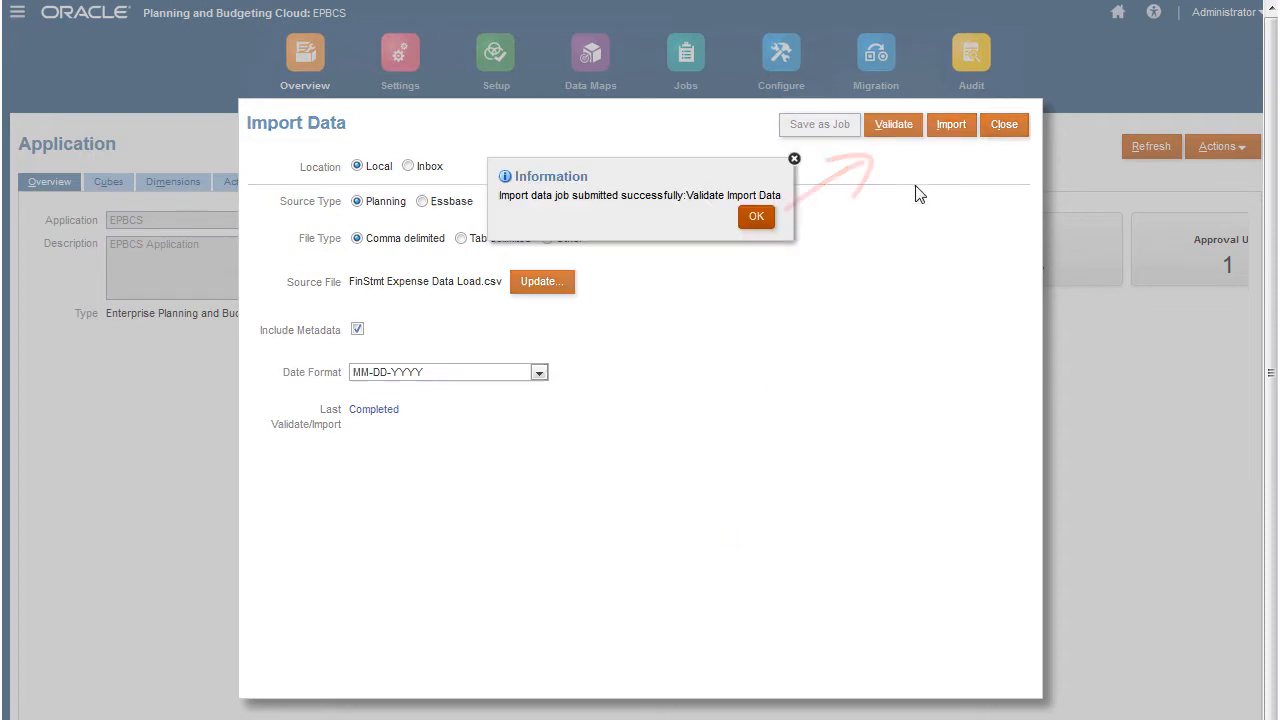
# Step: Dismiss the submitted message, check job activity, and resubmit the FinStmt Expense import
pyautogui.click(756, 216)
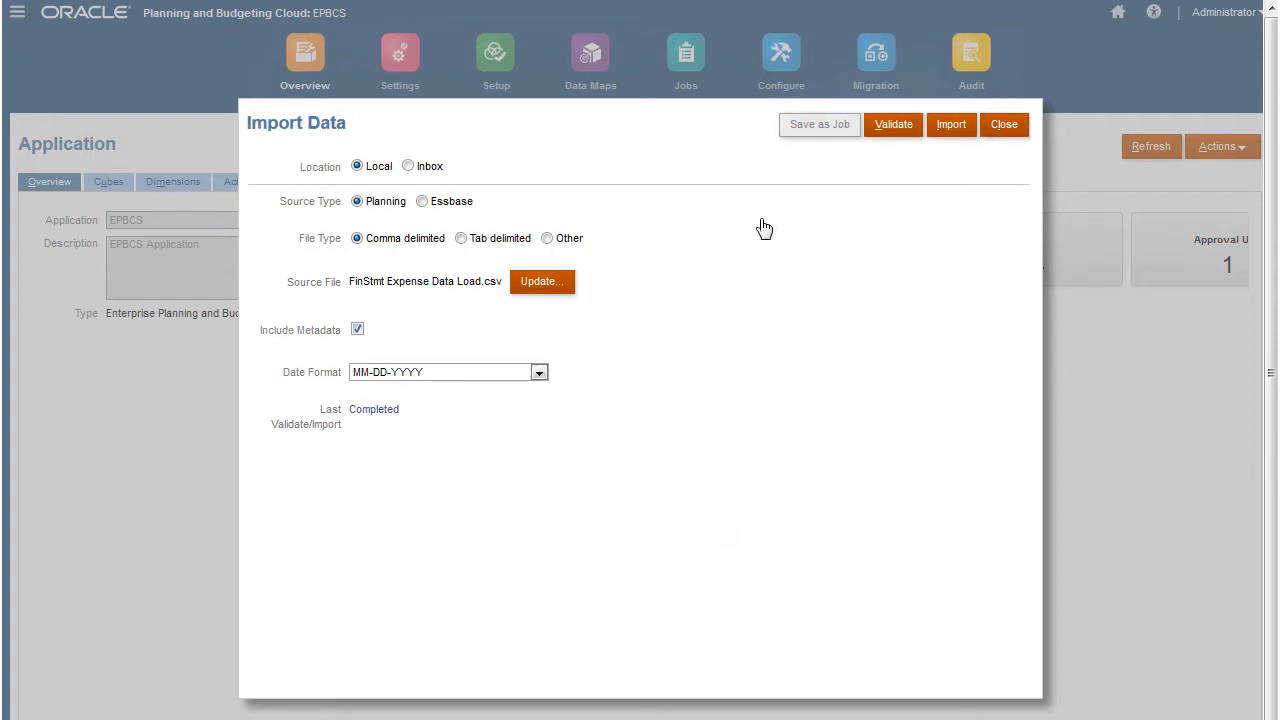
pyautogui.click(1003, 124)
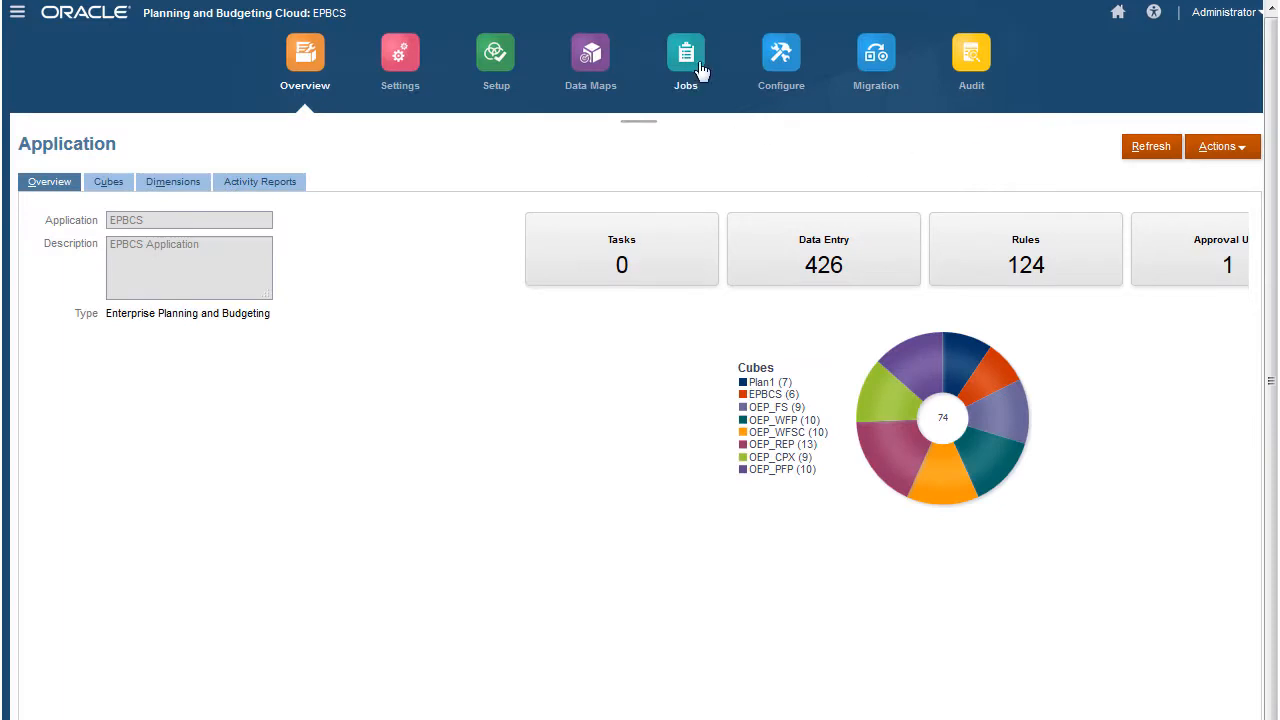
pyautogui.click(685, 55)
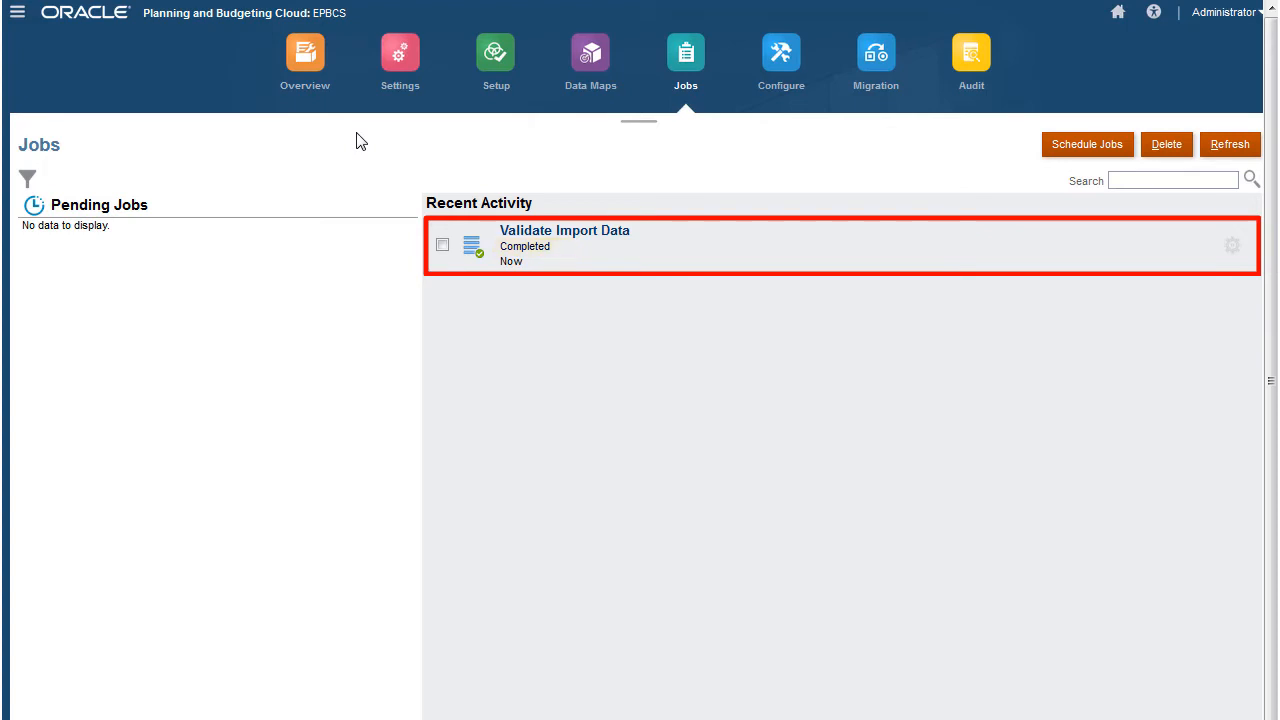
pyautogui.click(304, 52)
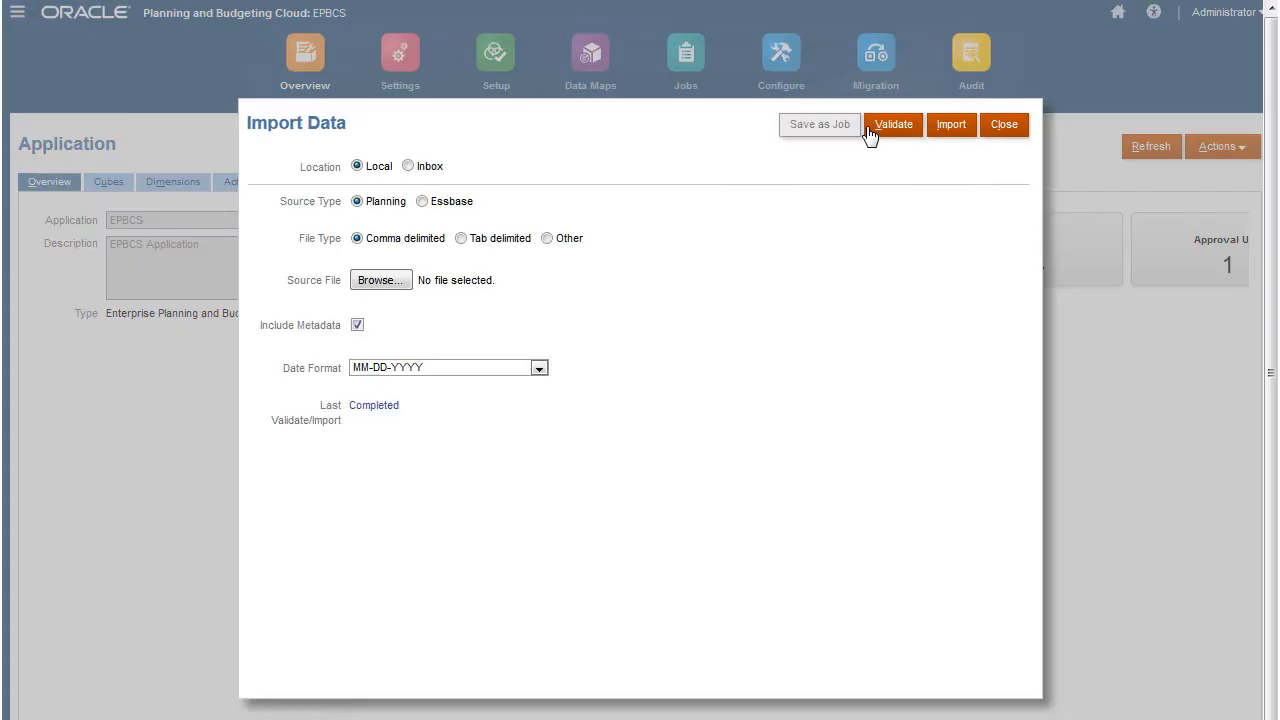
pyautogui.click(380, 279)
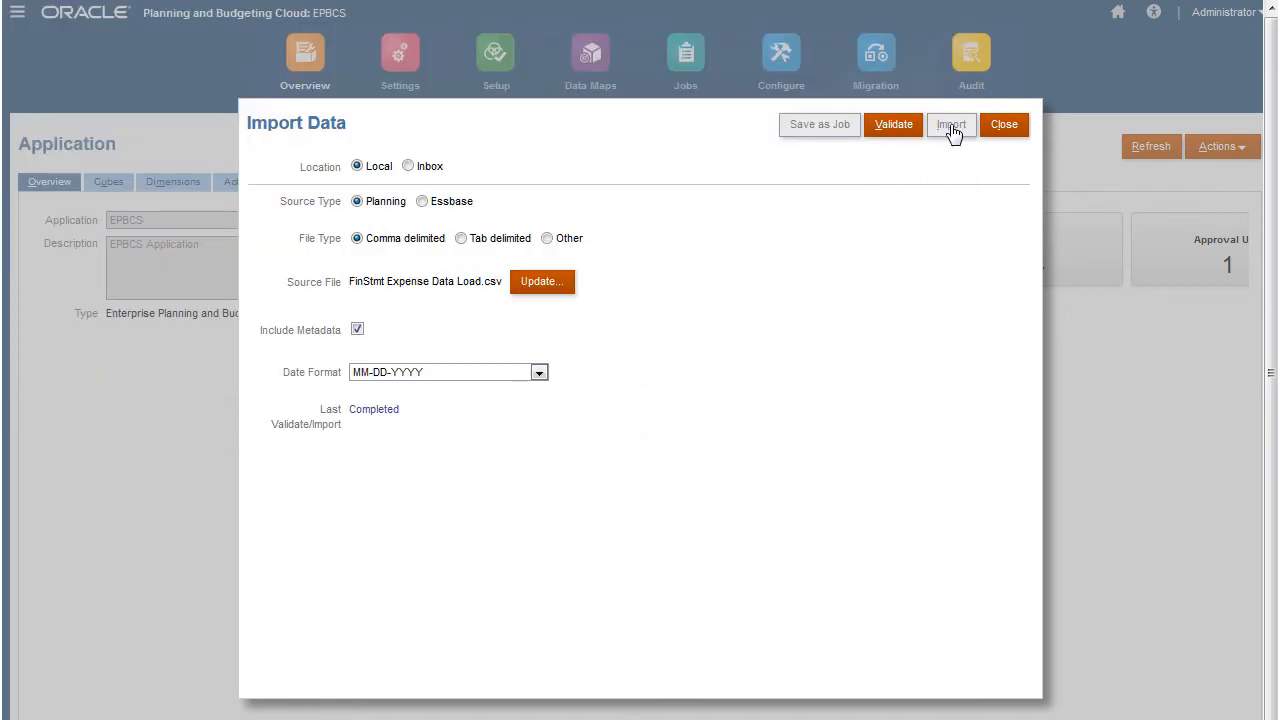
pyautogui.moveTo(748, 230)
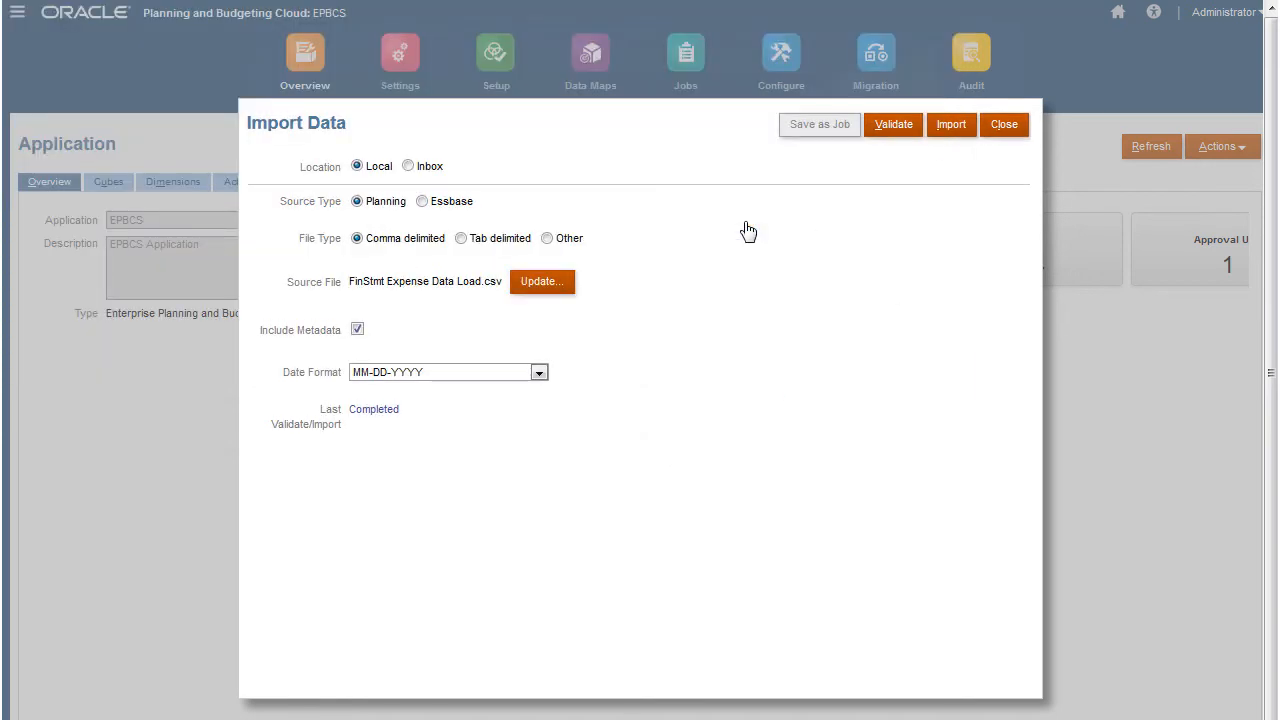
# Step: Refresh the Jobs page and review the completed import showing 9 records read and processed
pyautogui.click(1003, 124)
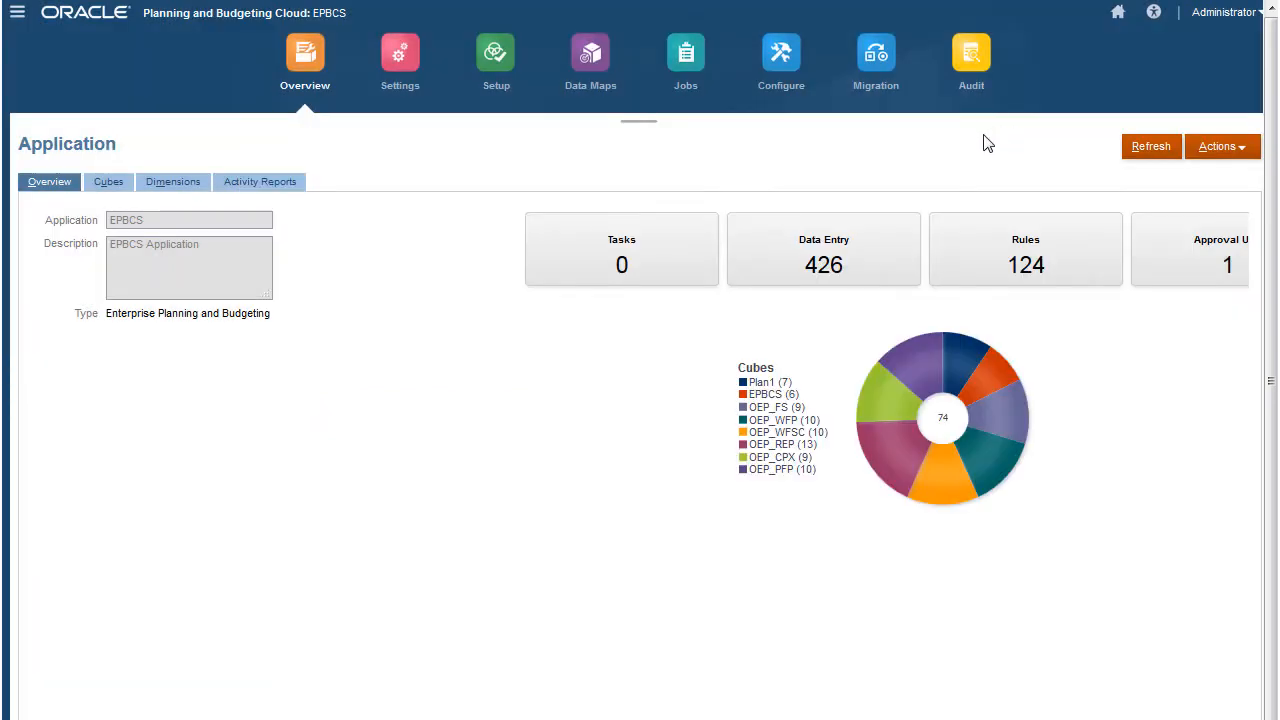
pyautogui.click(685, 55)
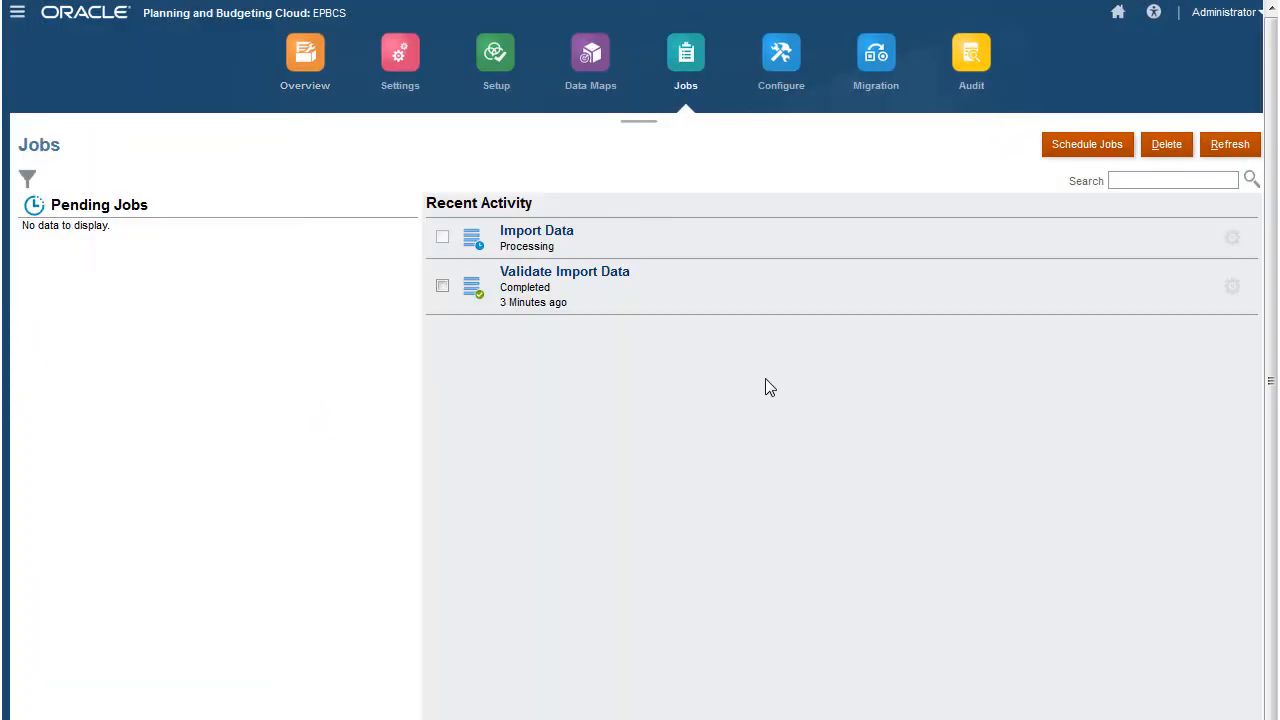
pyautogui.click(1230, 144)
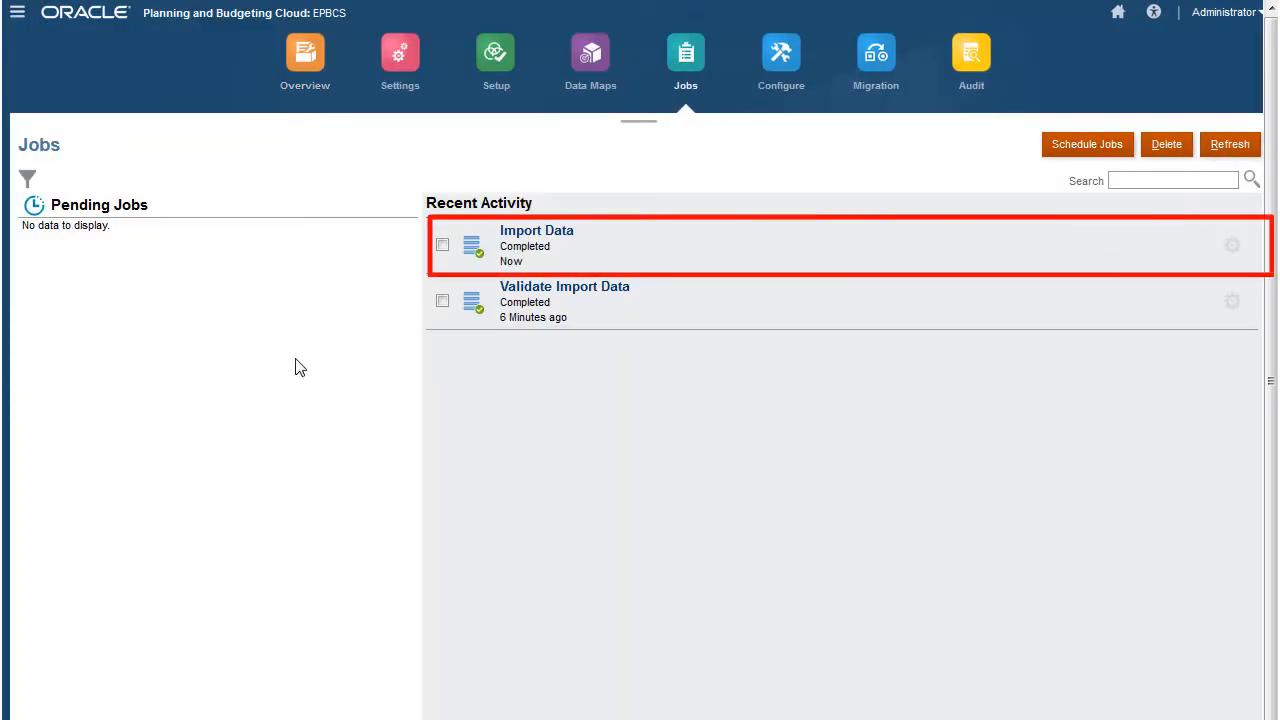
pyautogui.click(537, 230)
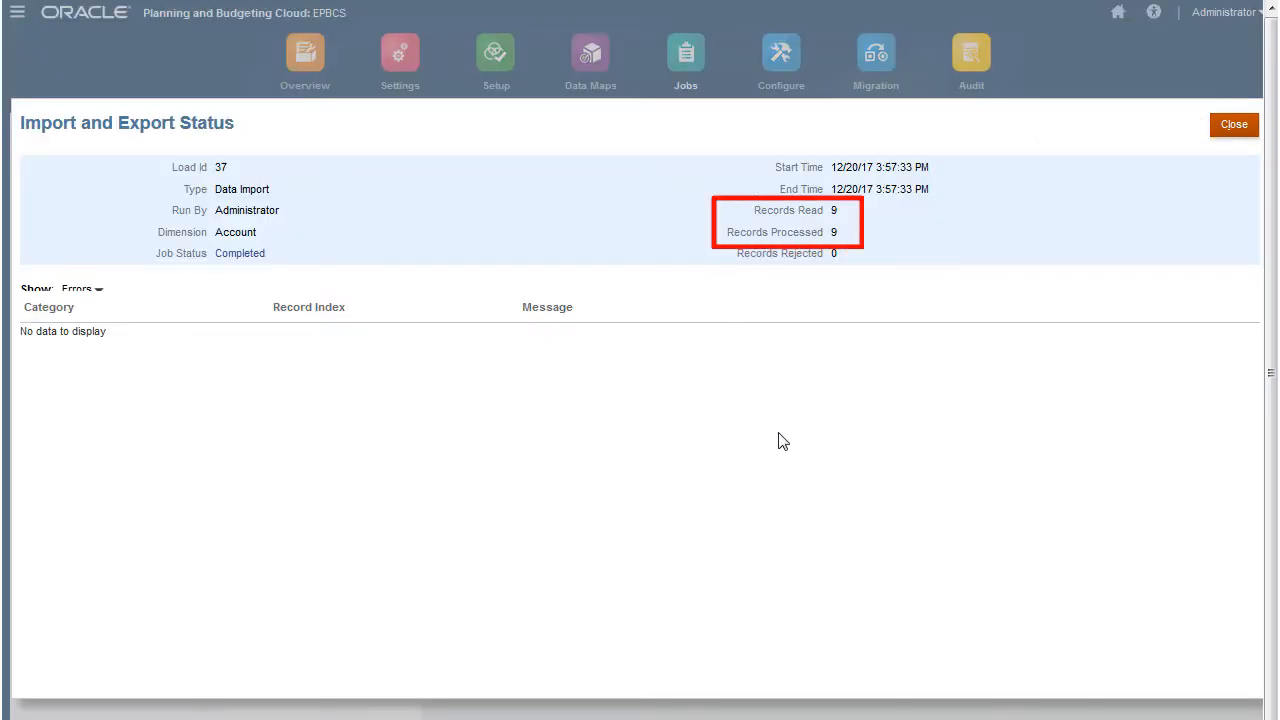
pyautogui.click(1233, 124)
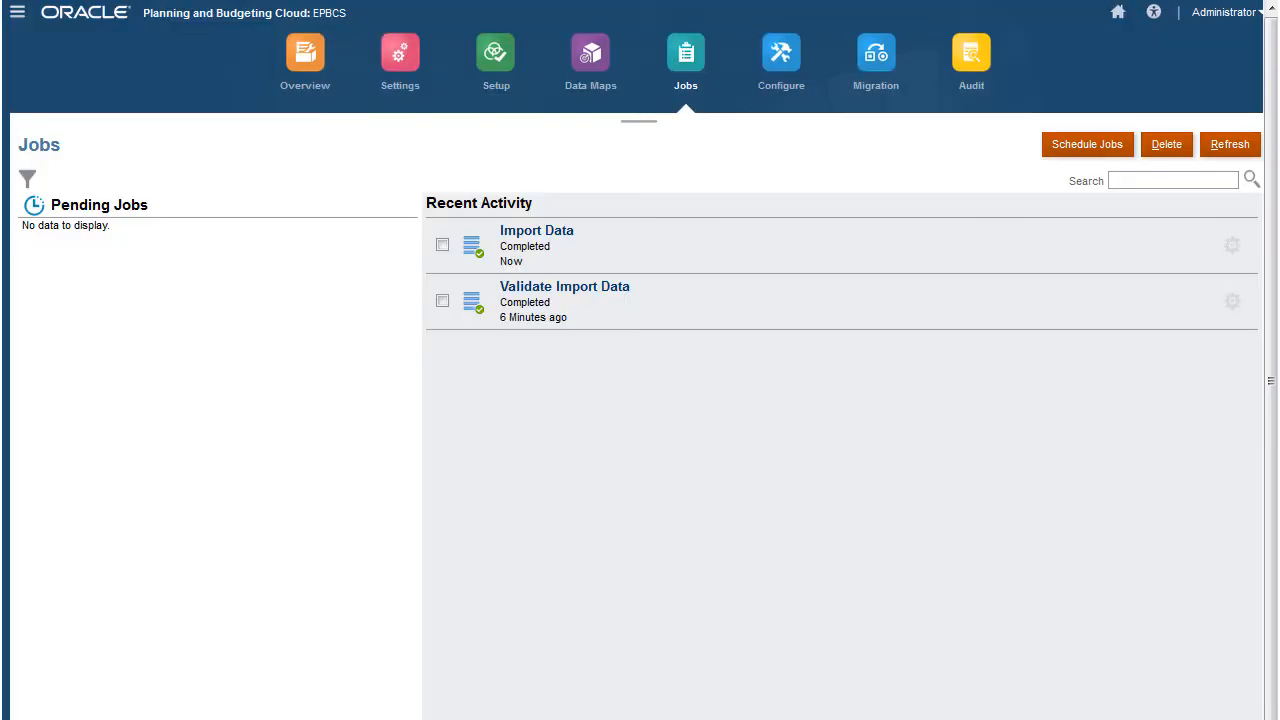
pyautogui.moveTo(329, 103)
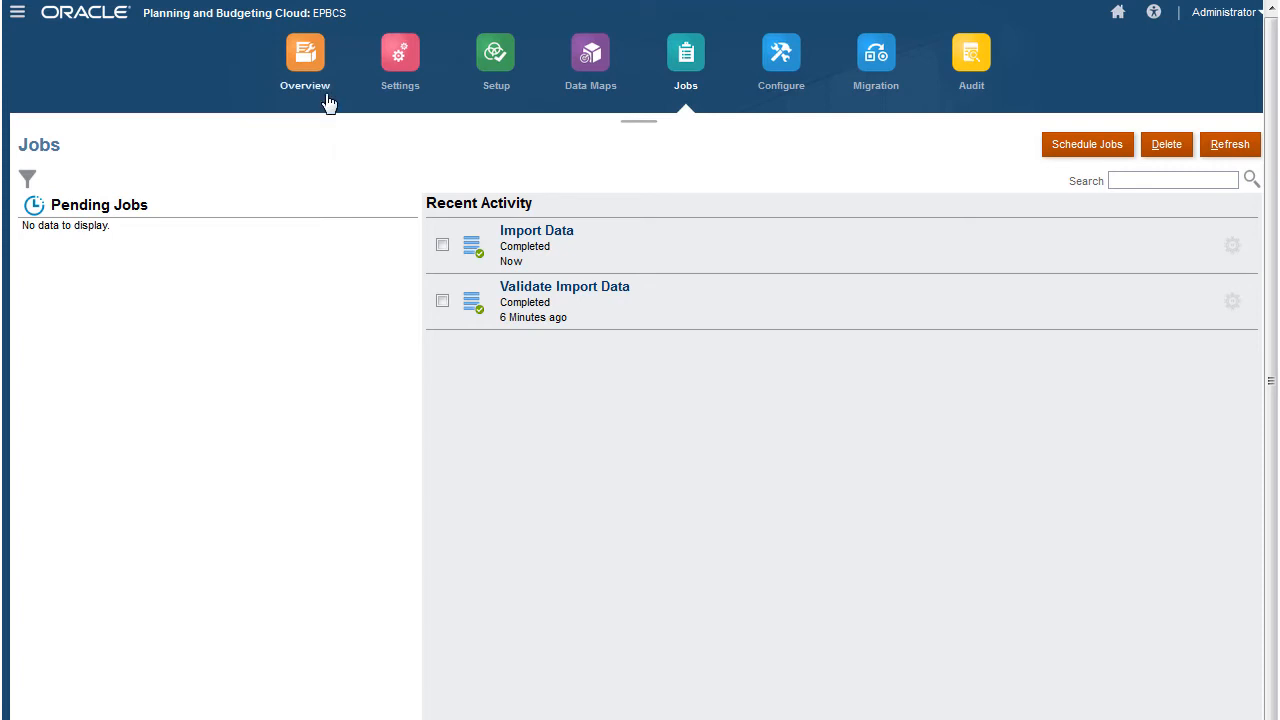
# Step: Upload Data_Account.1-1.csv to the inbox via the Inbox/Outbox Explorer
pyautogui.click(304, 55)
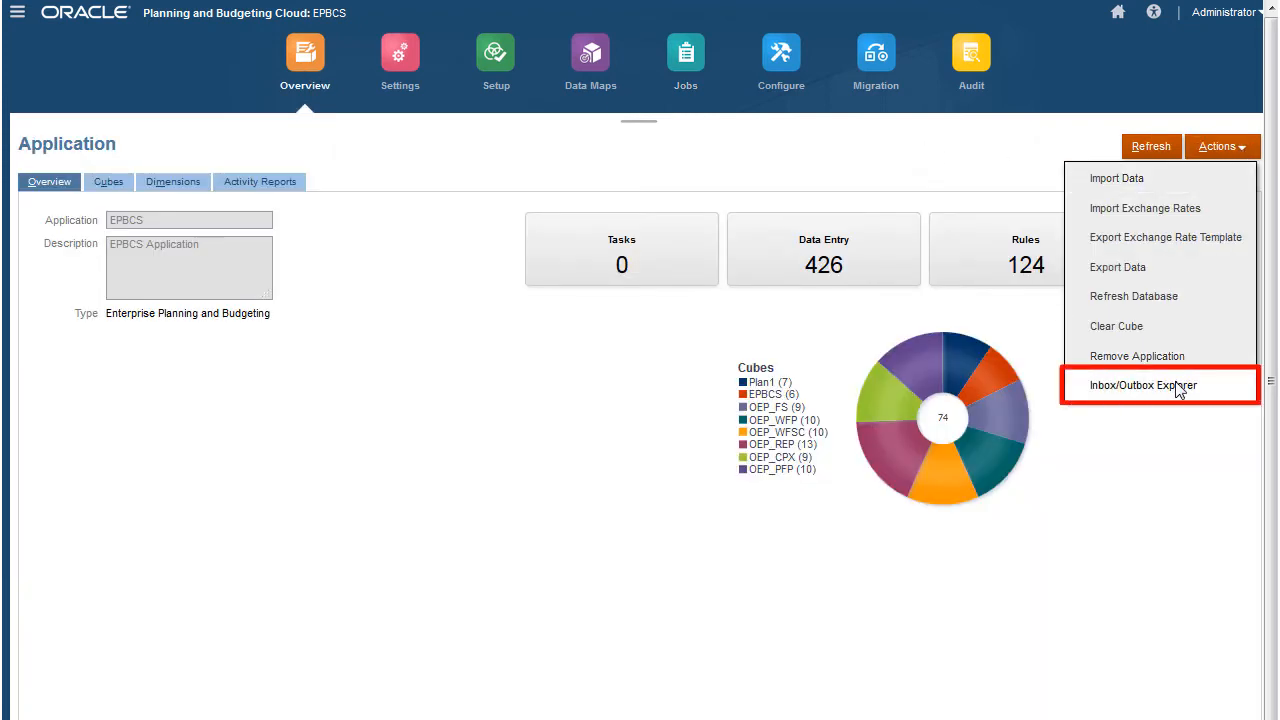
pyautogui.click(1142, 385)
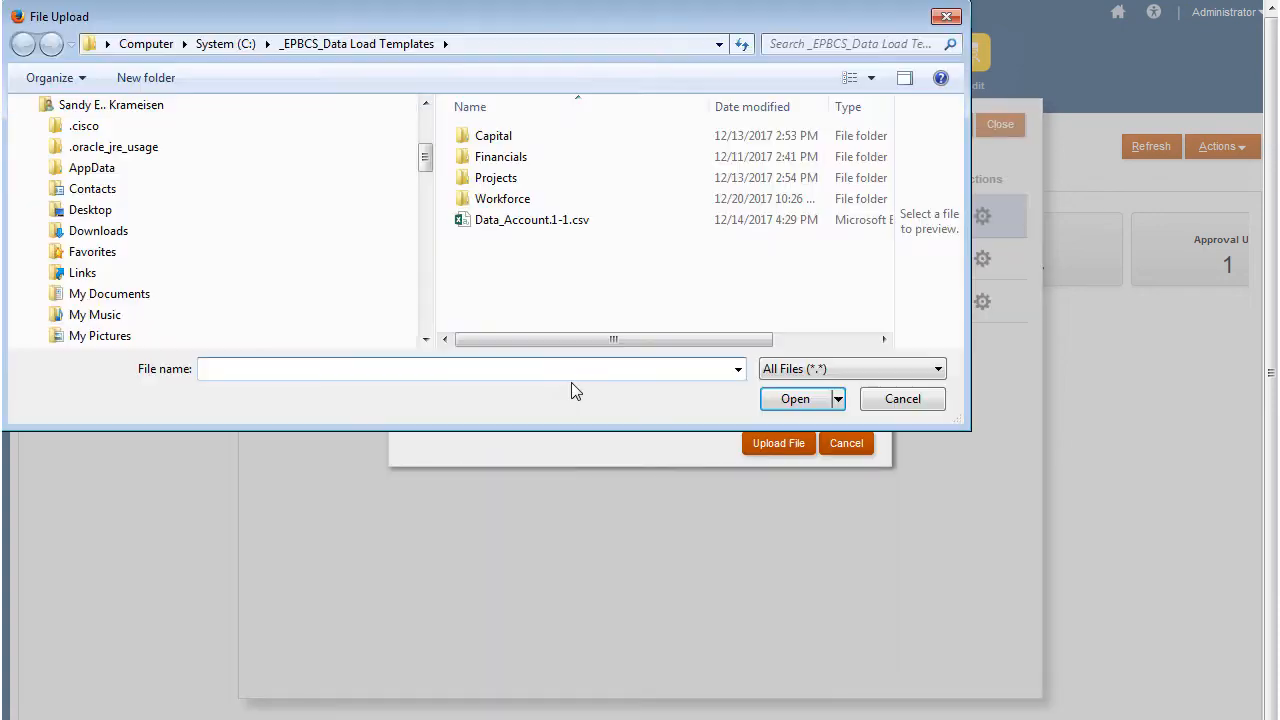
pyautogui.click(795, 398)
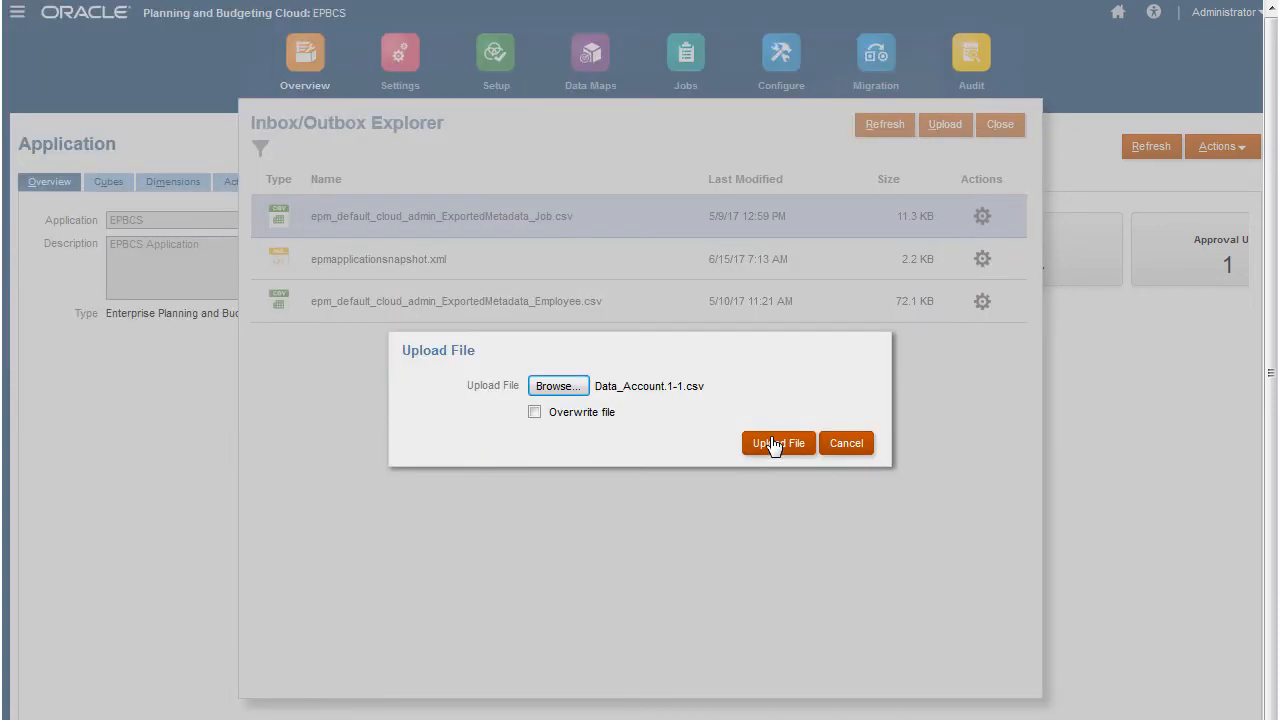
pyautogui.click(778, 443)
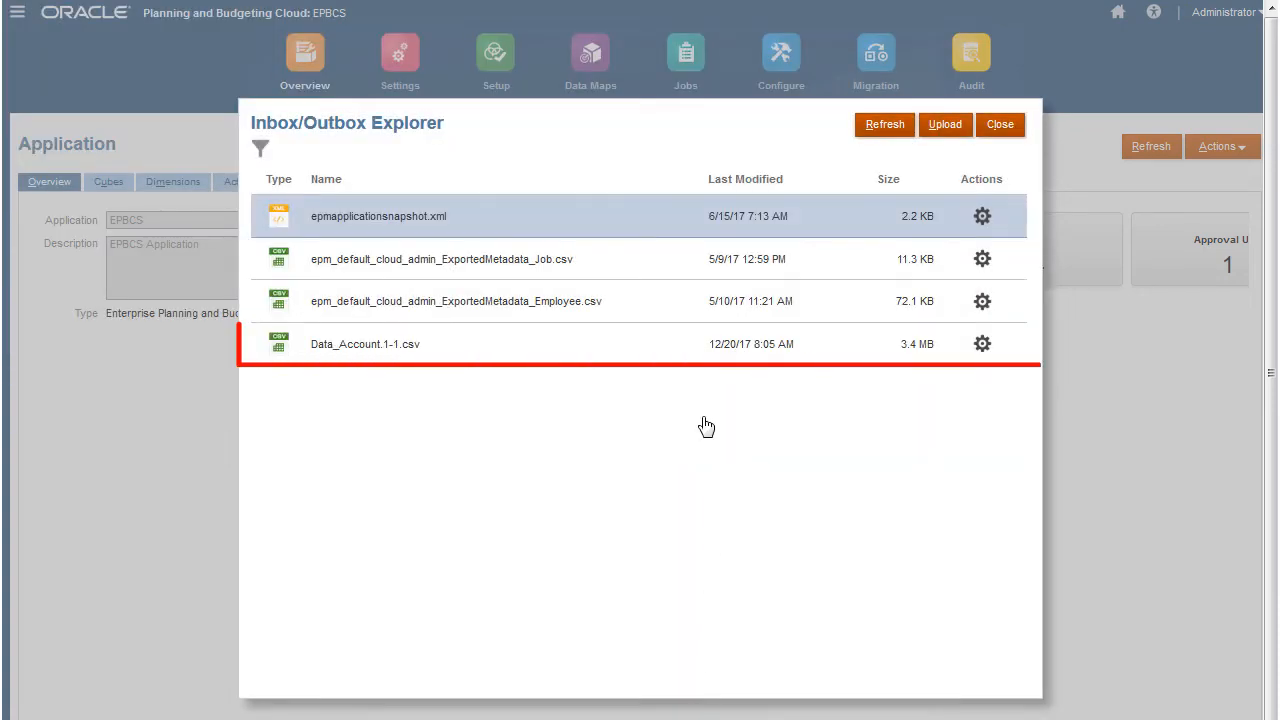
pyautogui.click(999, 124)
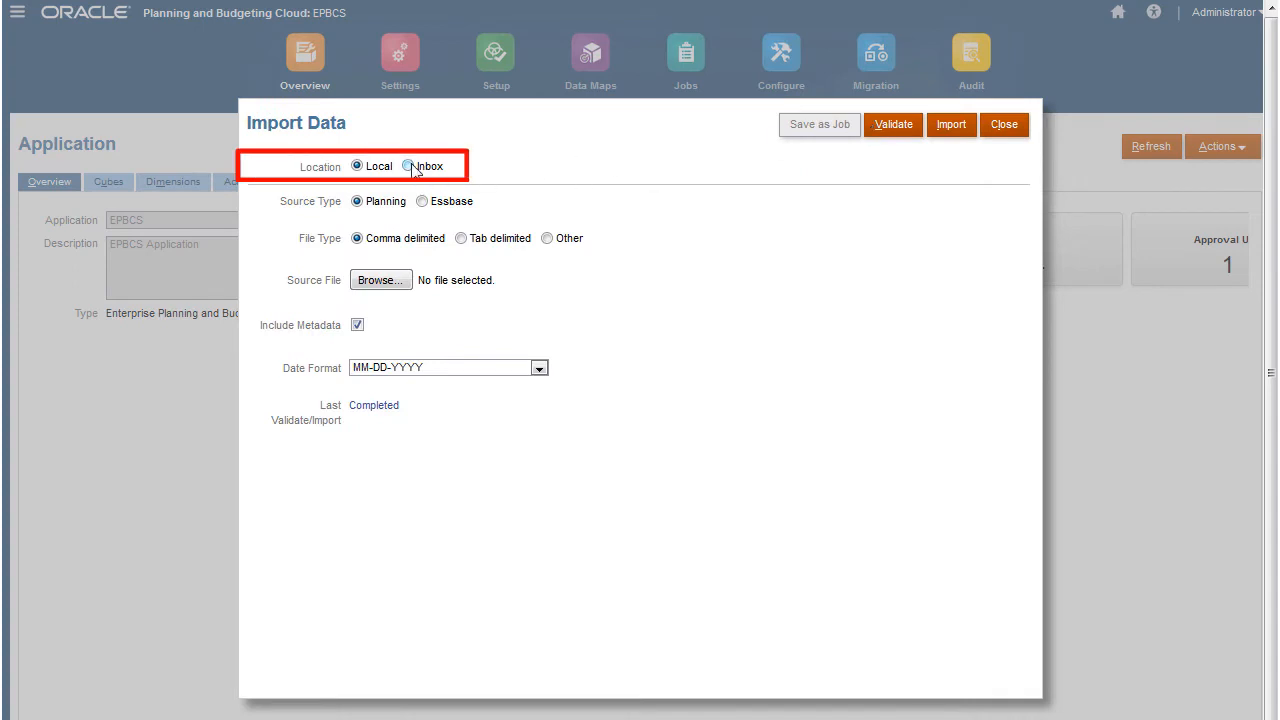
# Step: Set the import source location to Inbox with file Data_Account.1-1.csv, including metadata
pyautogui.click(409, 165)
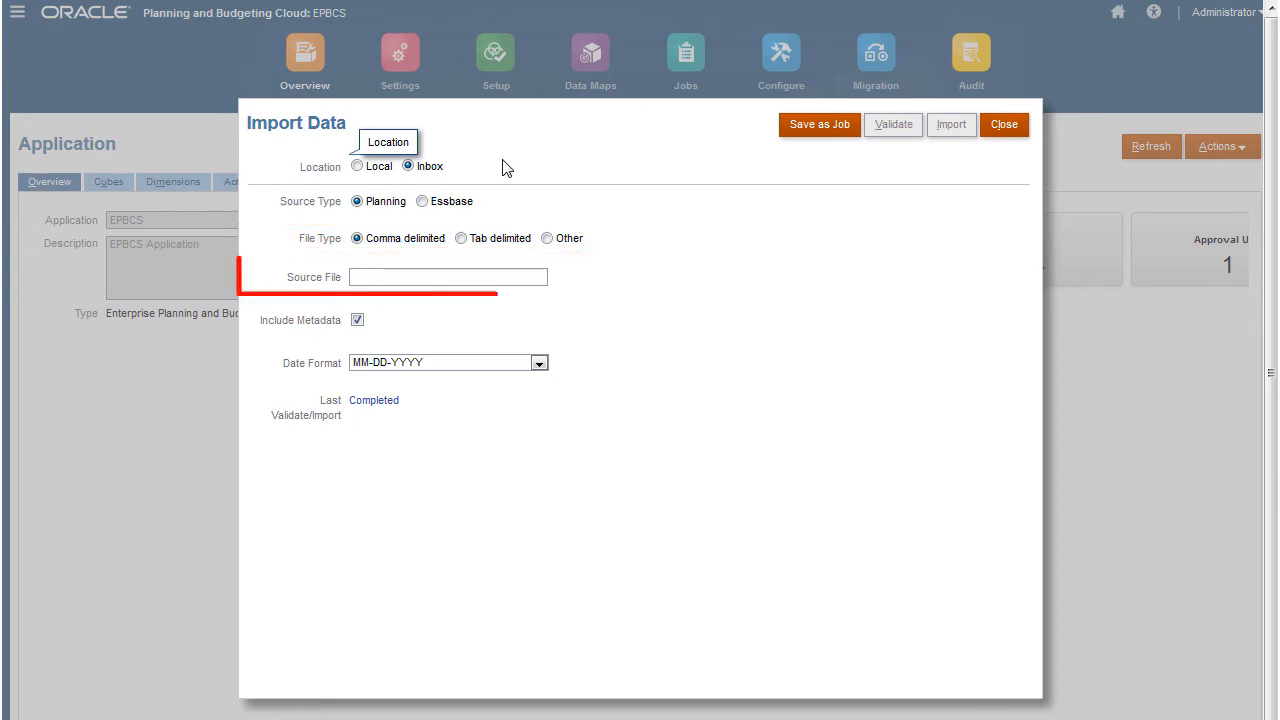
pyautogui.write('Data_A')
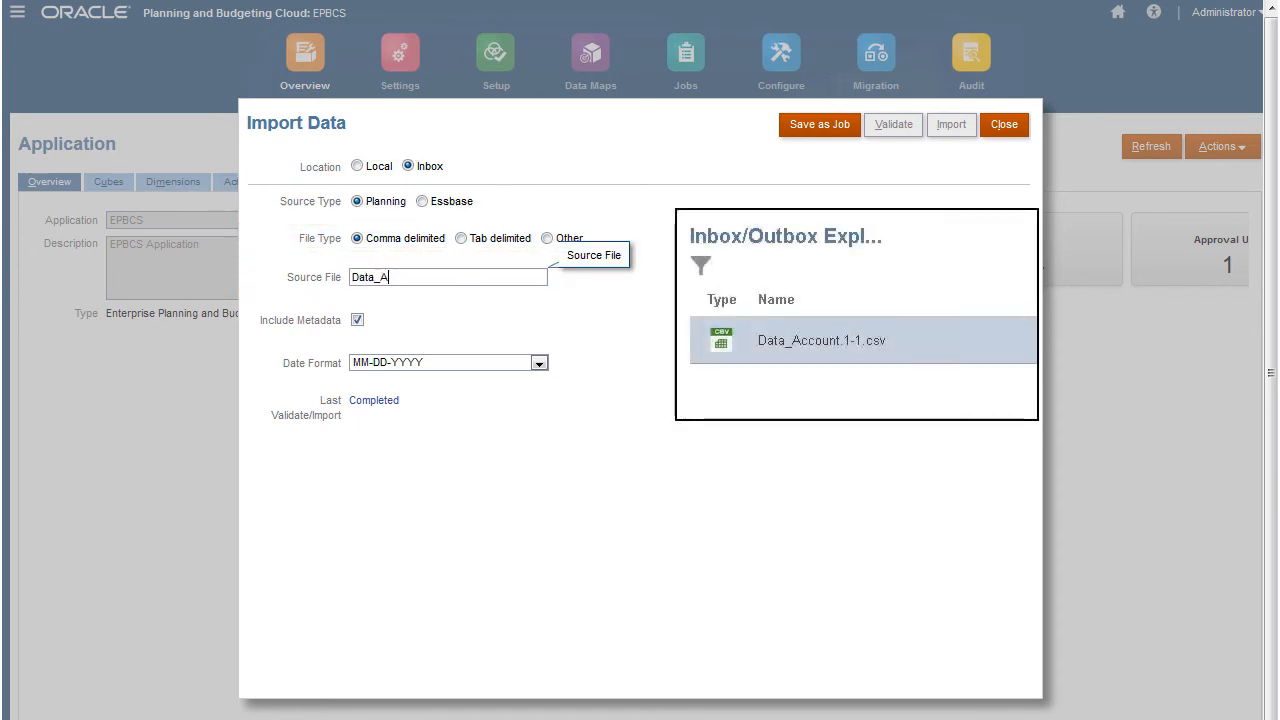
pyautogui.click(862, 340)
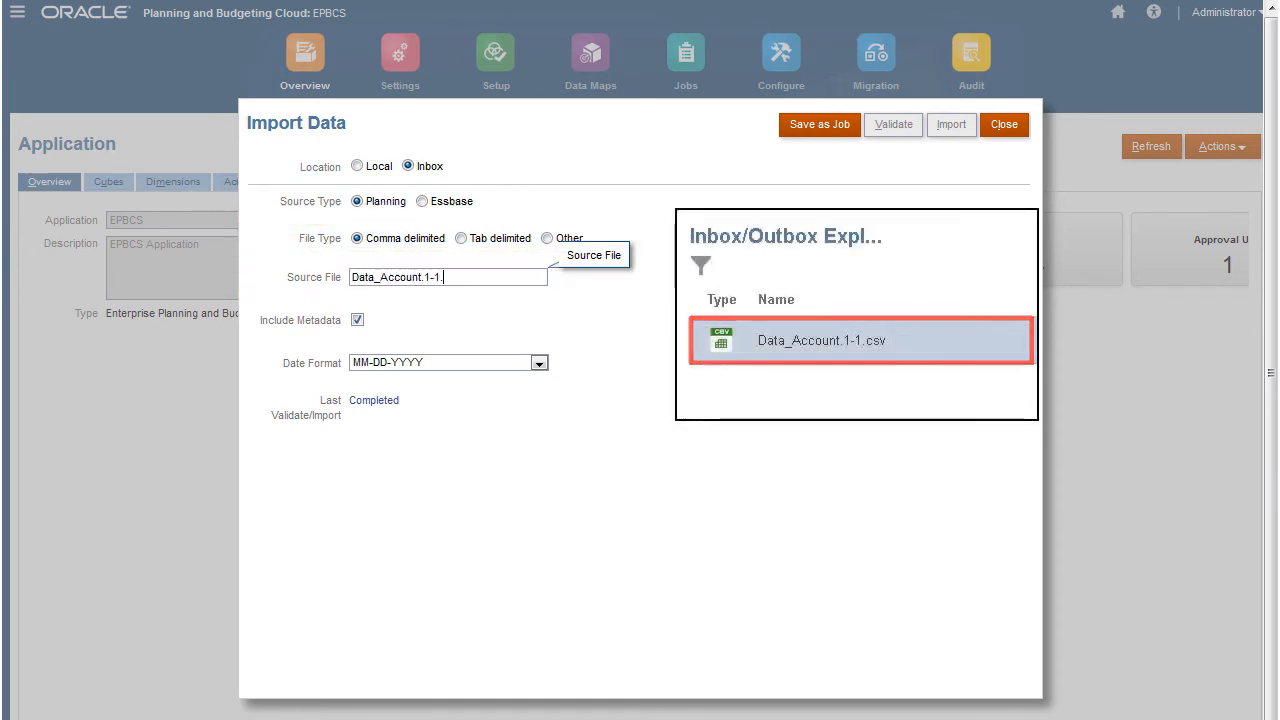
pyautogui.click(849, 340)
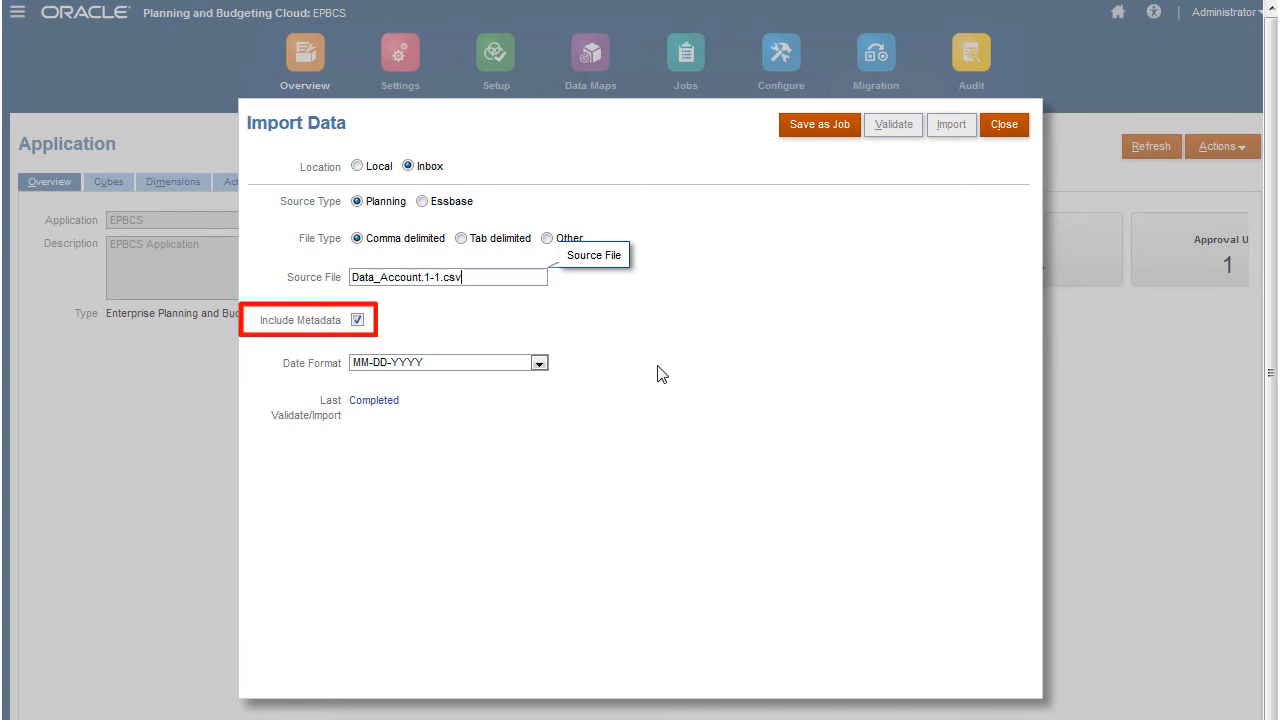
pyautogui.moveTo(670, 374)
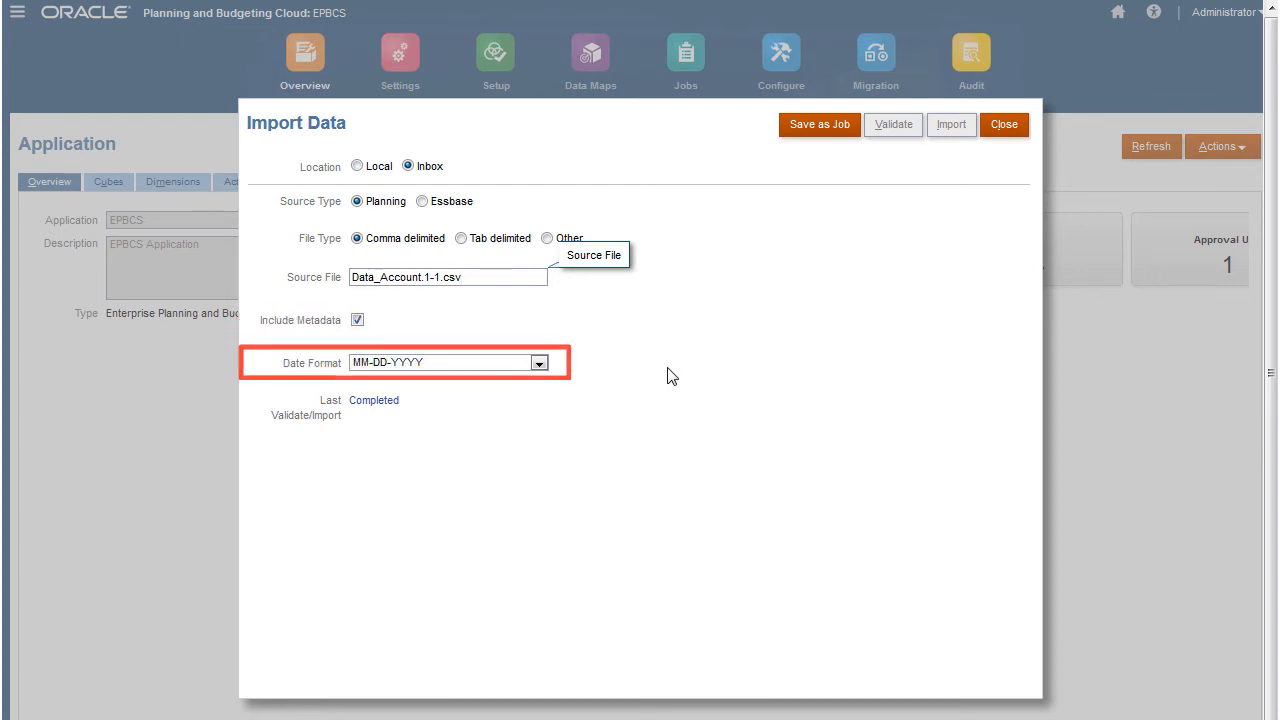
# Step: Save the import definition as a reusable job and confirm the saved message
pyautogui.click(818, 124)
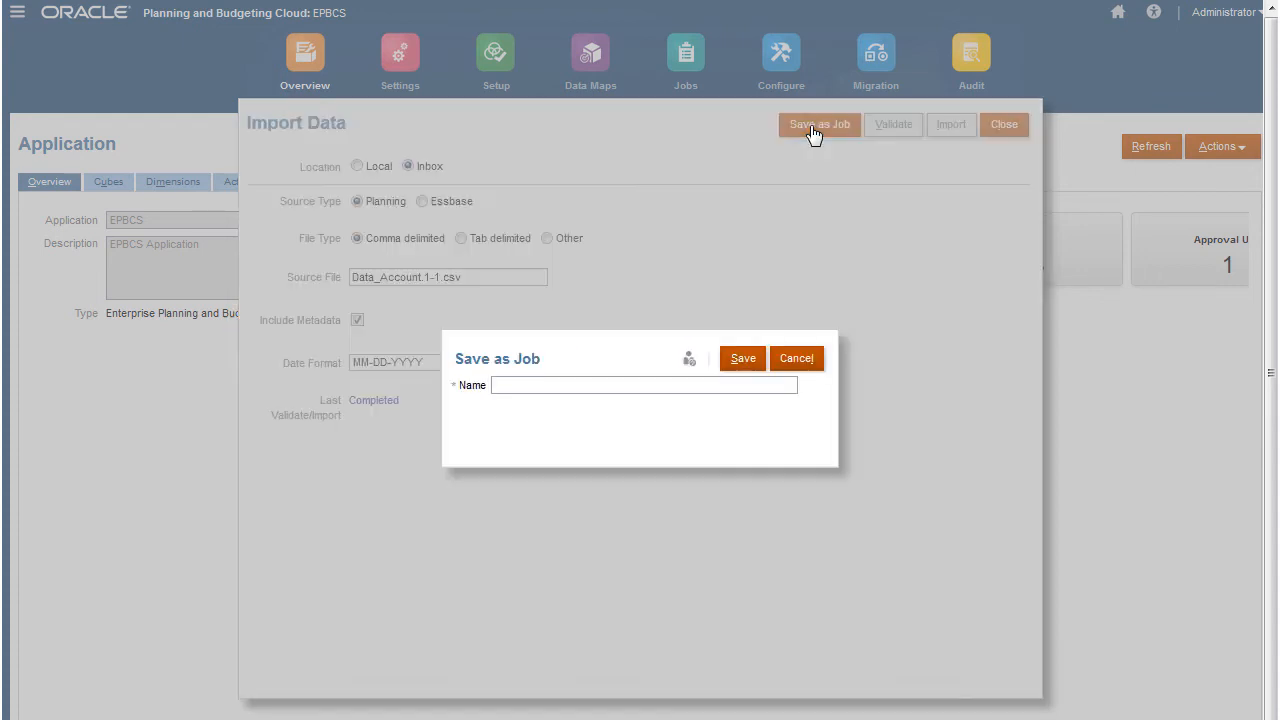
pyautogui.click(743, 358)
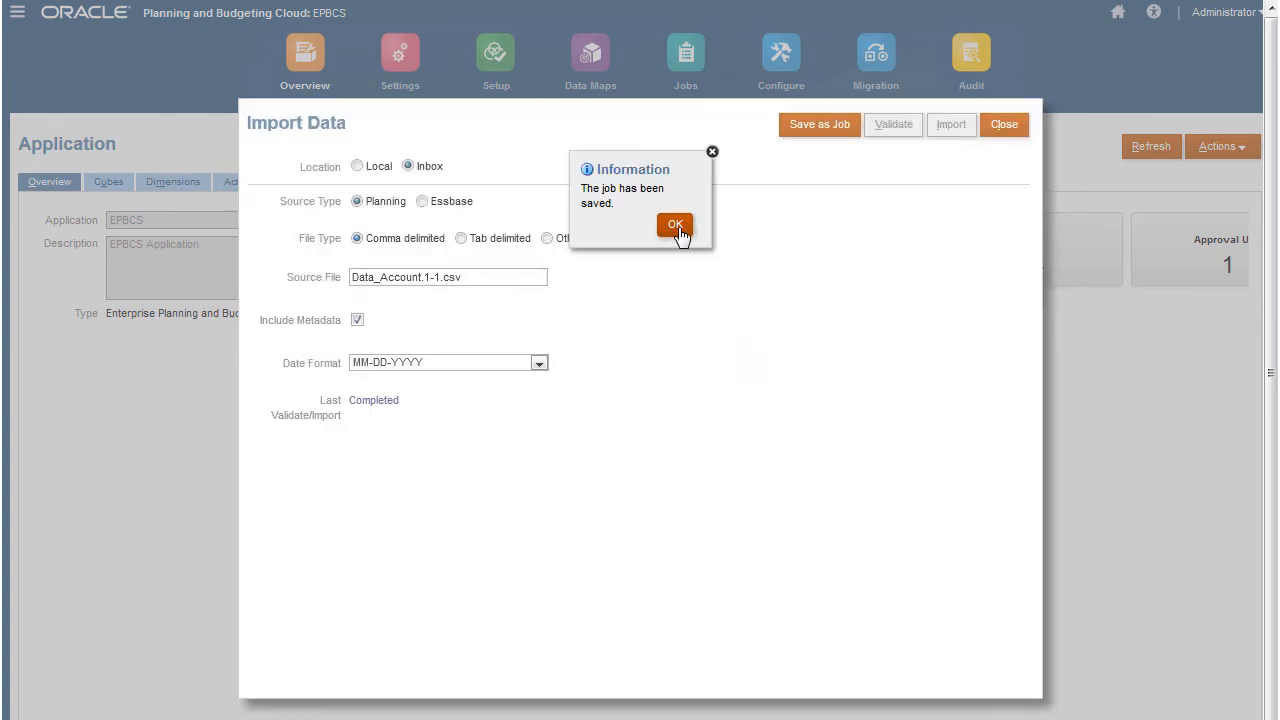
pyautogui.click(675, 224)
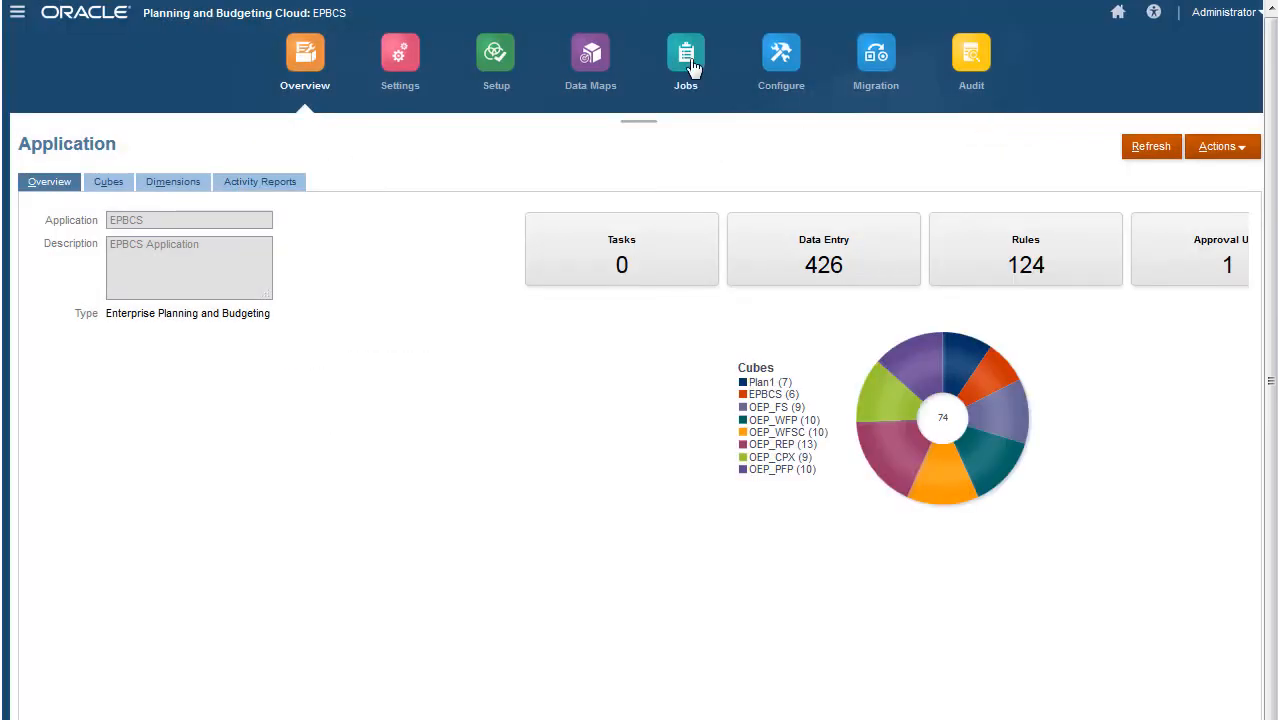
# Step: Schedule a new Import Data job set to Run Now without recurrence
pyautogui.click(685, 53)
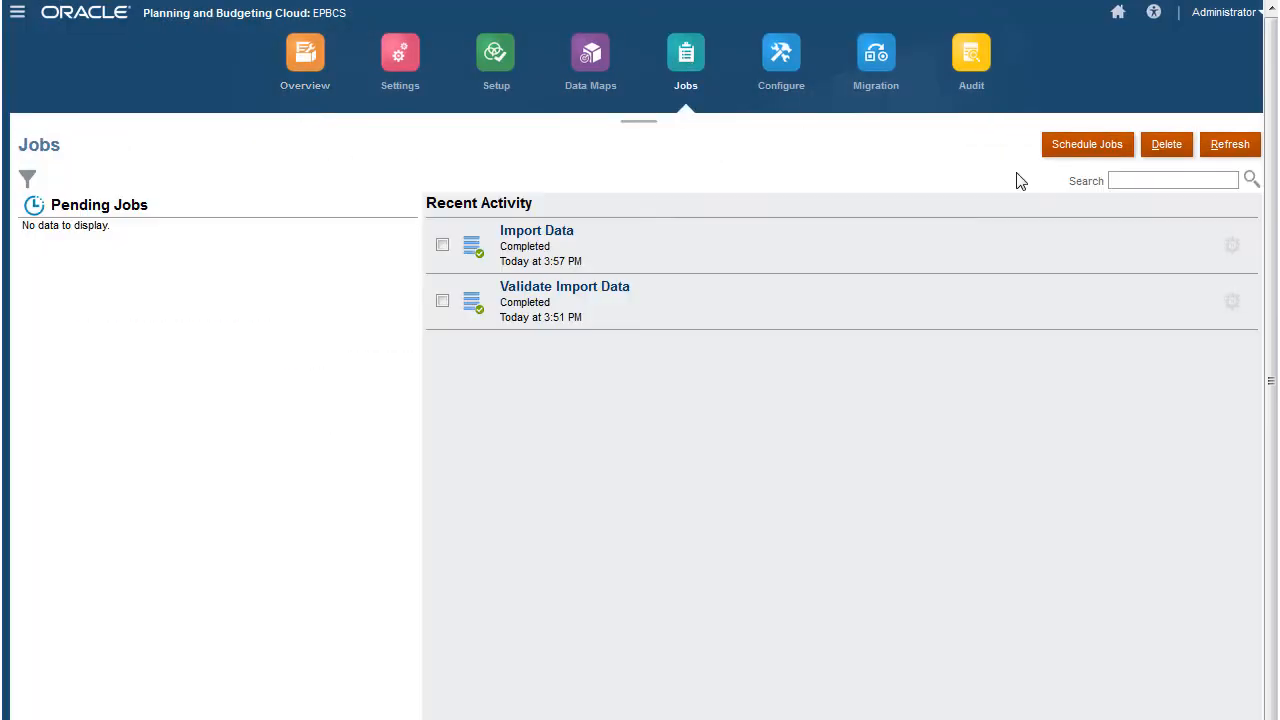
pyautogui.click(1087, 144)
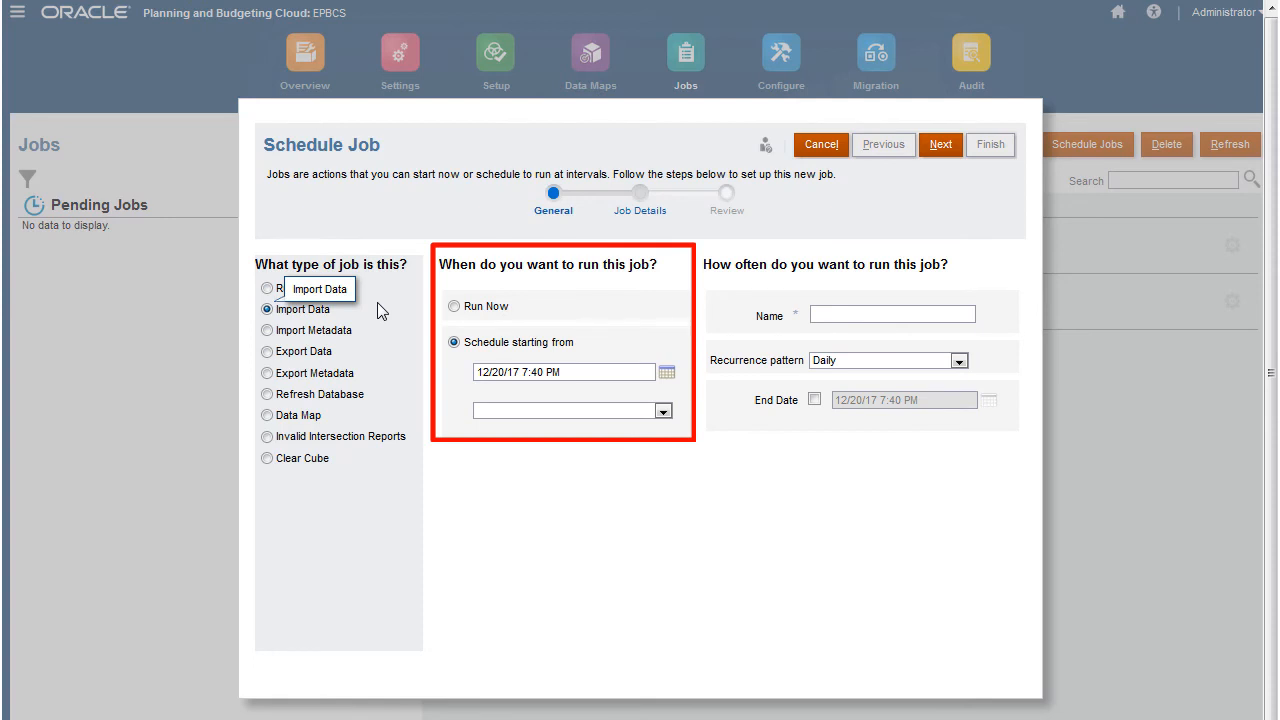
pyautogui.click(958, 360)
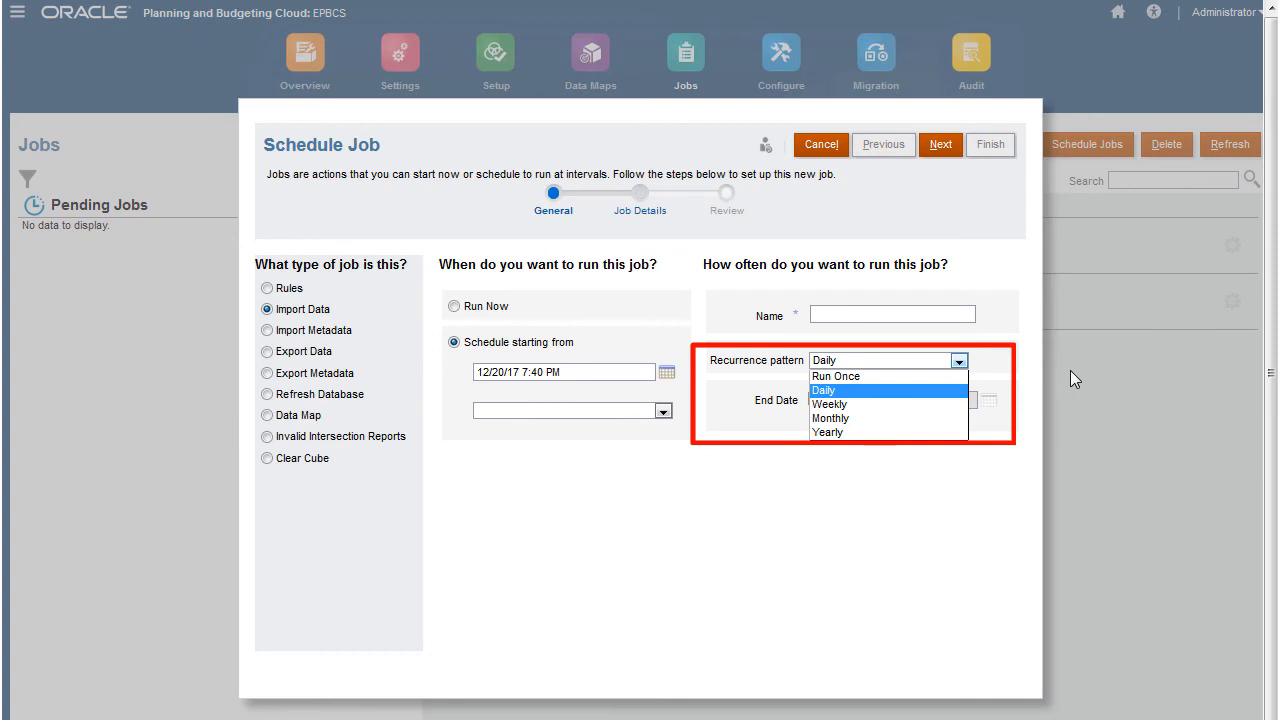
pyautogui.moveTo(960, 367)
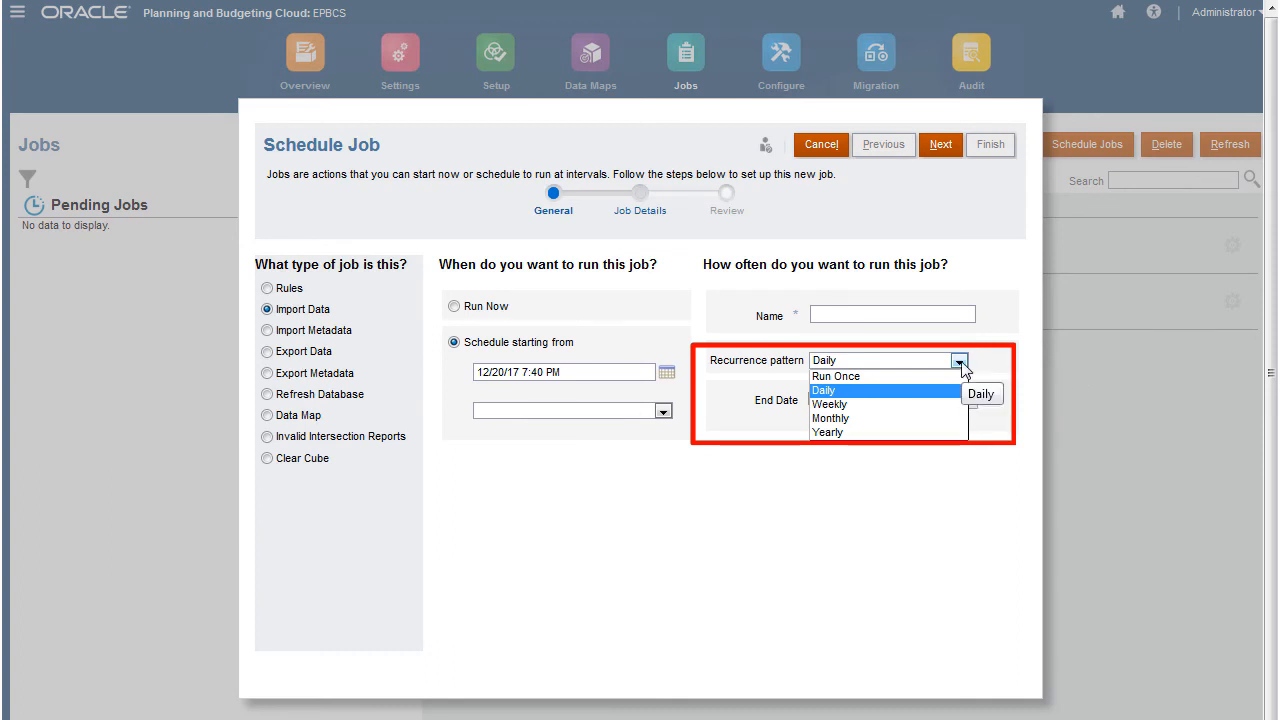
pyautogui.click(823, 390)
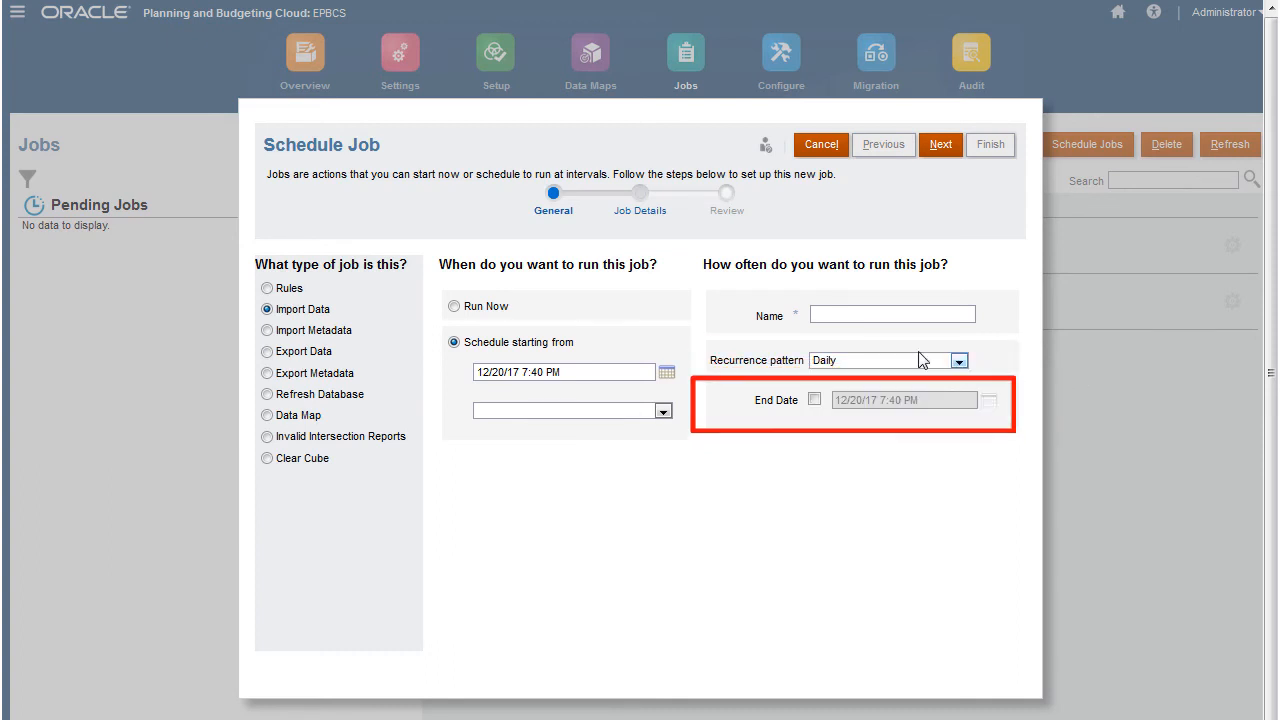
pyautogui.click(454, 306)
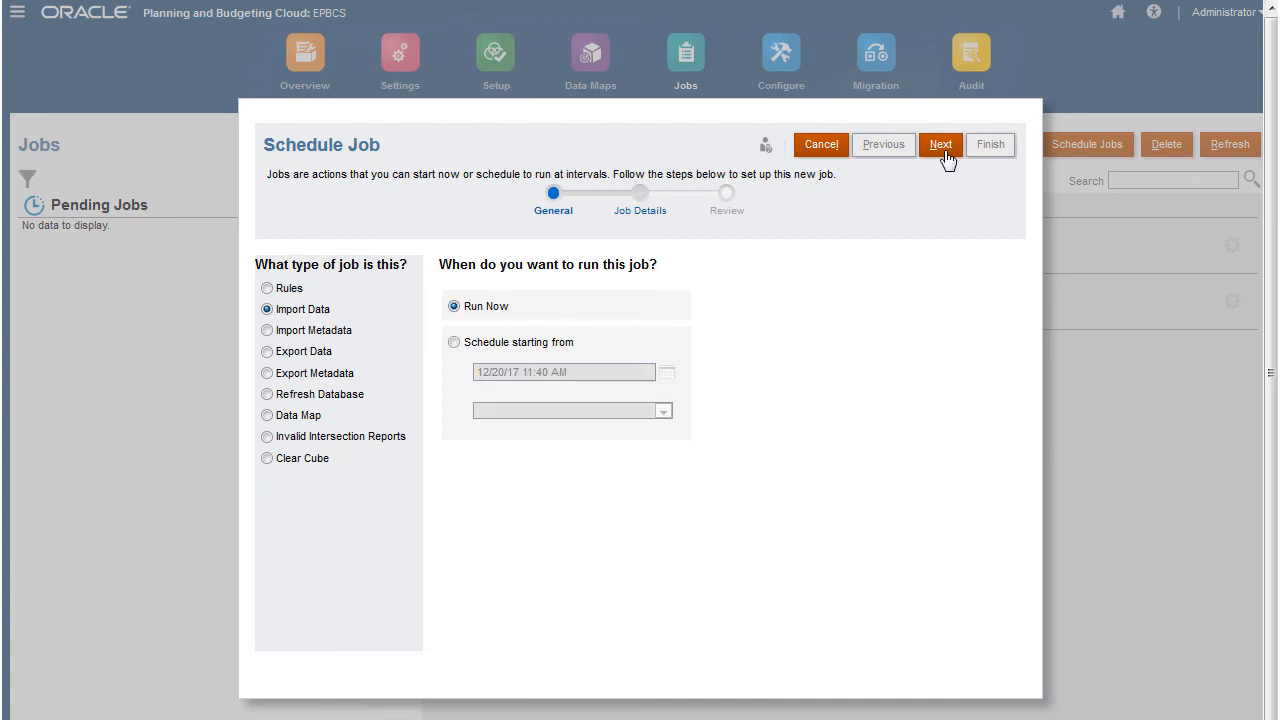
# Step: Select Import Account Data as the job and advance to the Review step
pyautogui.click(940, 144)
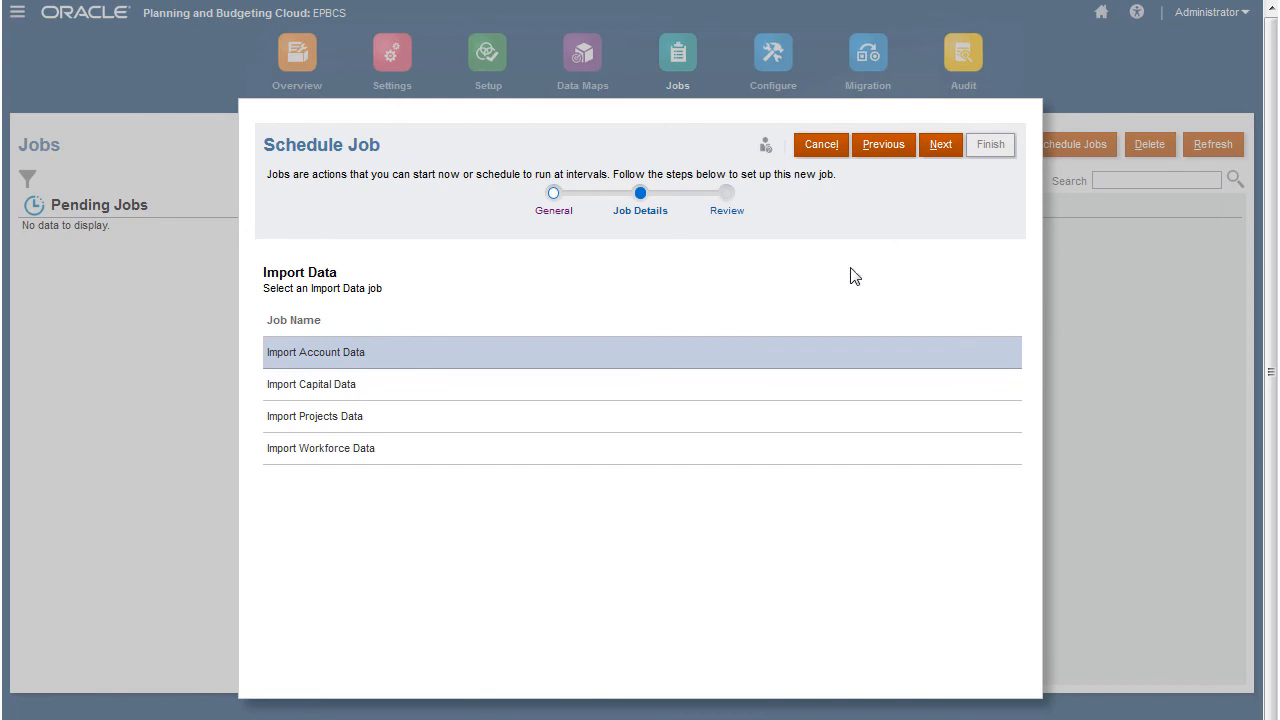
pyautogui.click(940, 144)
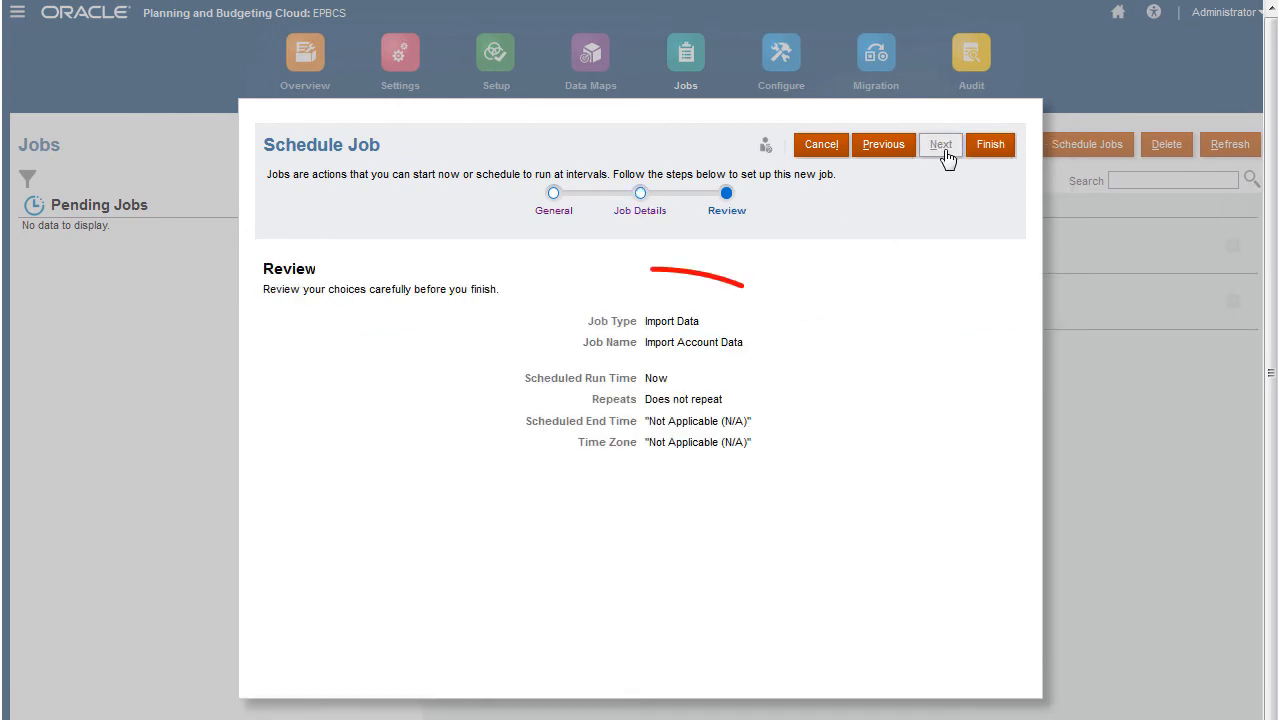
pyautogui.moveTo(990, 144)
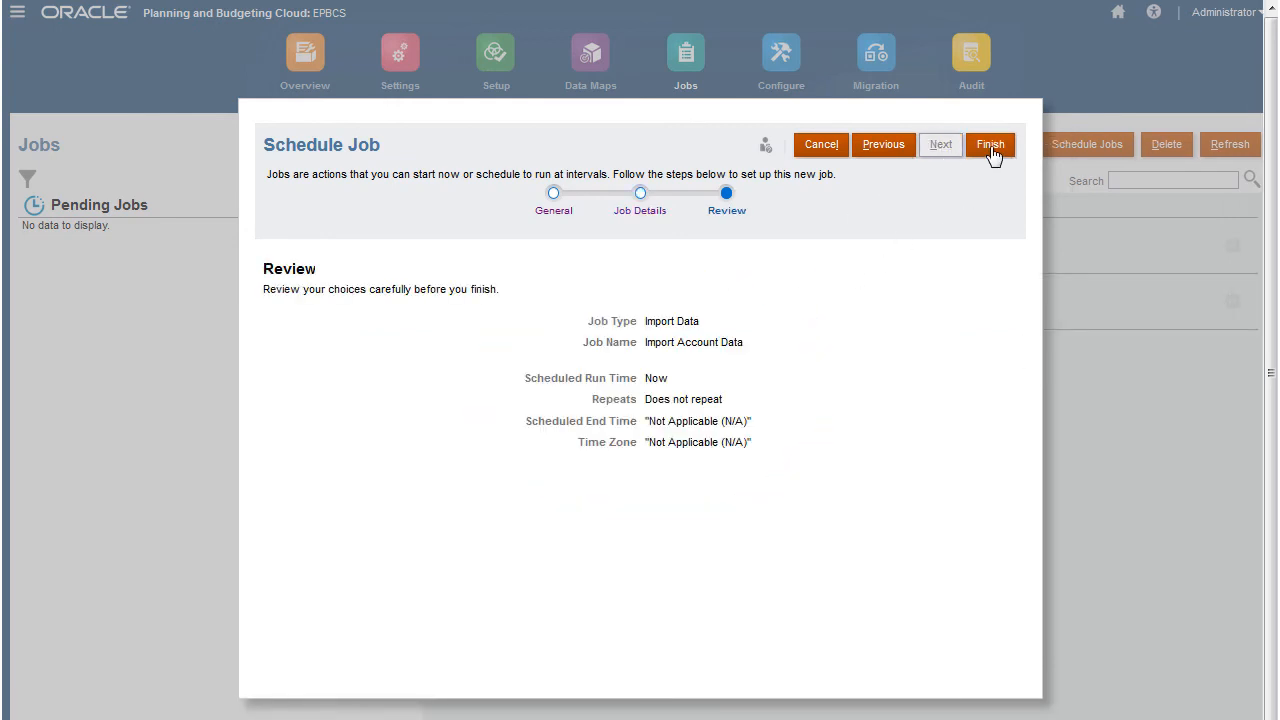
# Step: Finish the job, refresh Jobs, and confirm Import Account Data completed with 8141 records processed
pyautogui.click(989, 144)
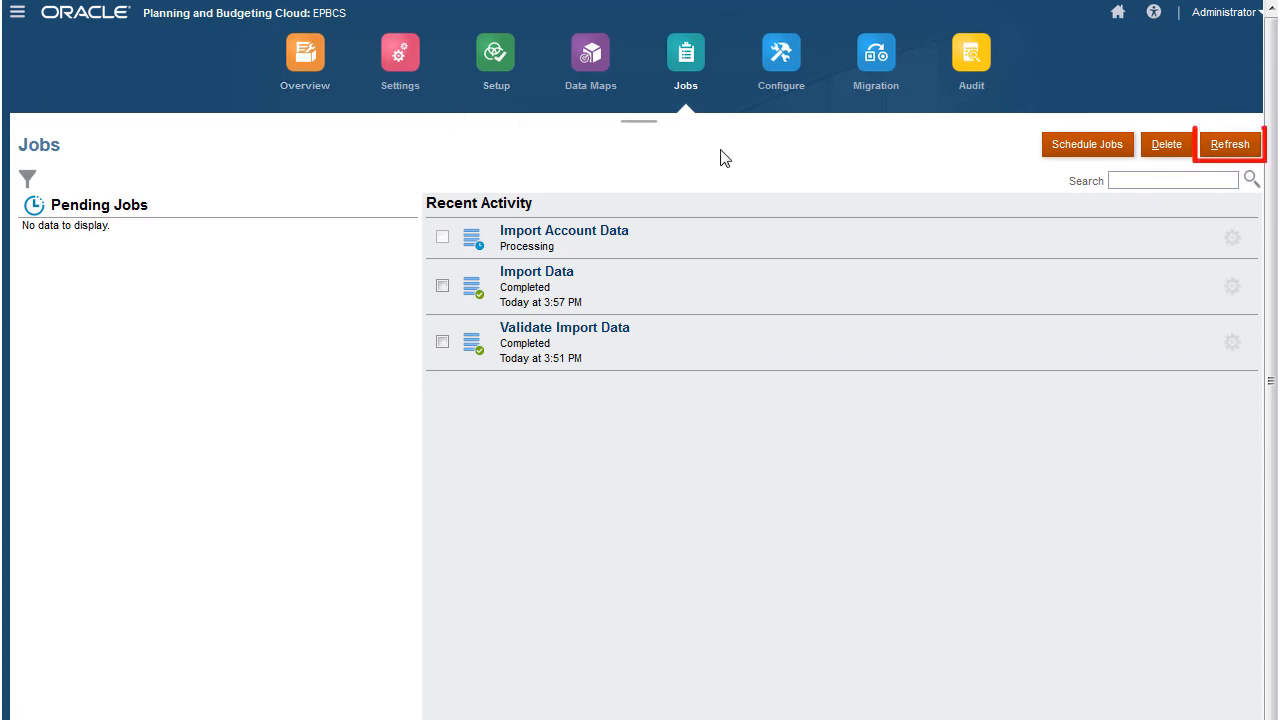
pyautogui.click(1229, 144)
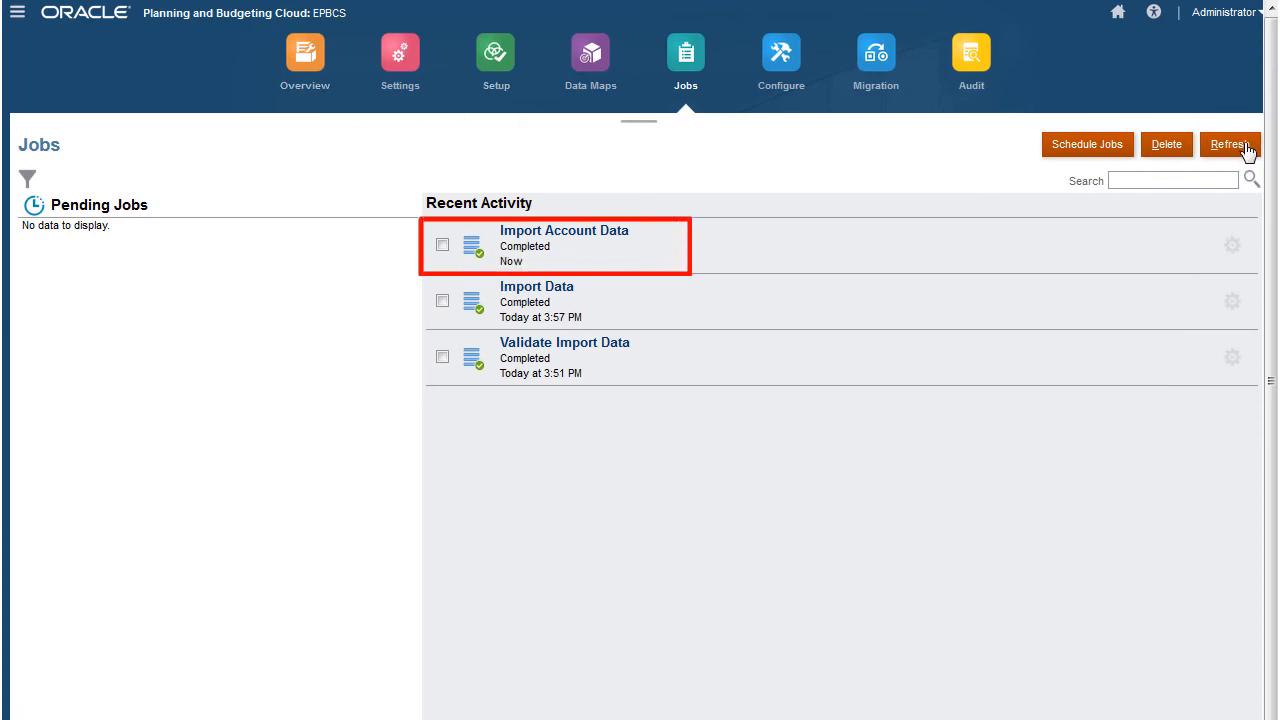
pyautogui.moveTo(899, 488)
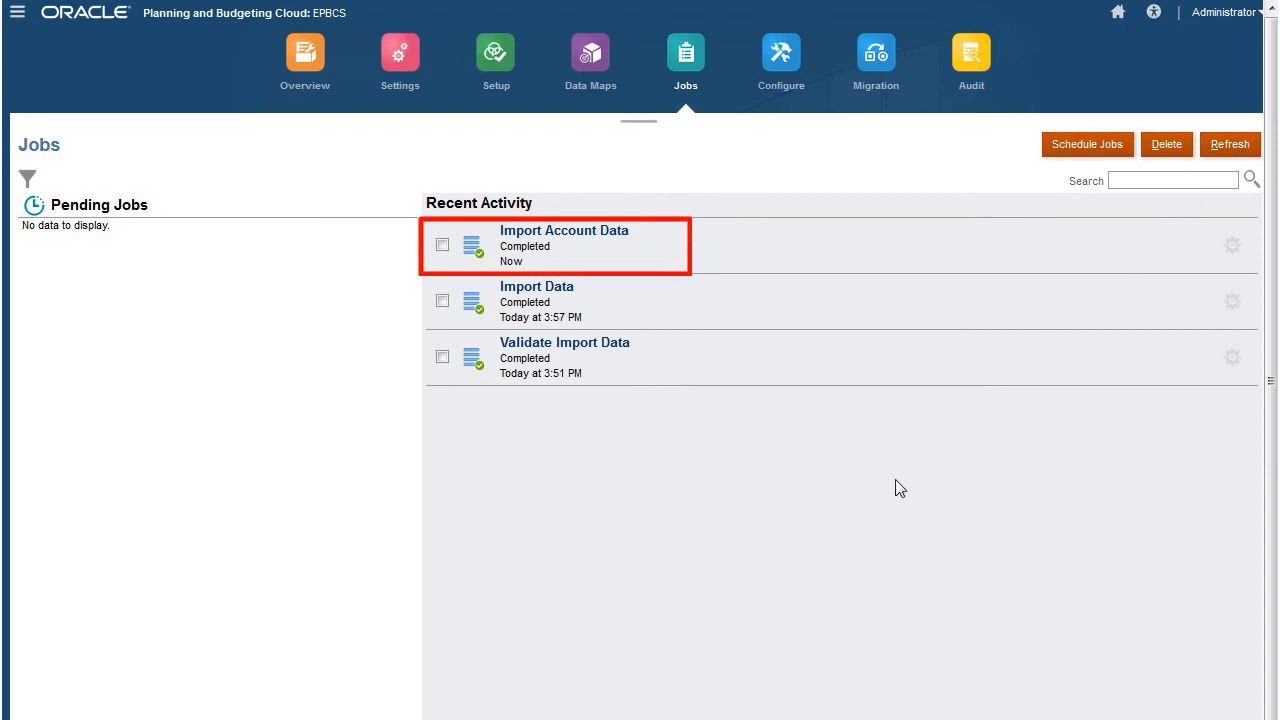
pyautogui.moveTo(783, 531)
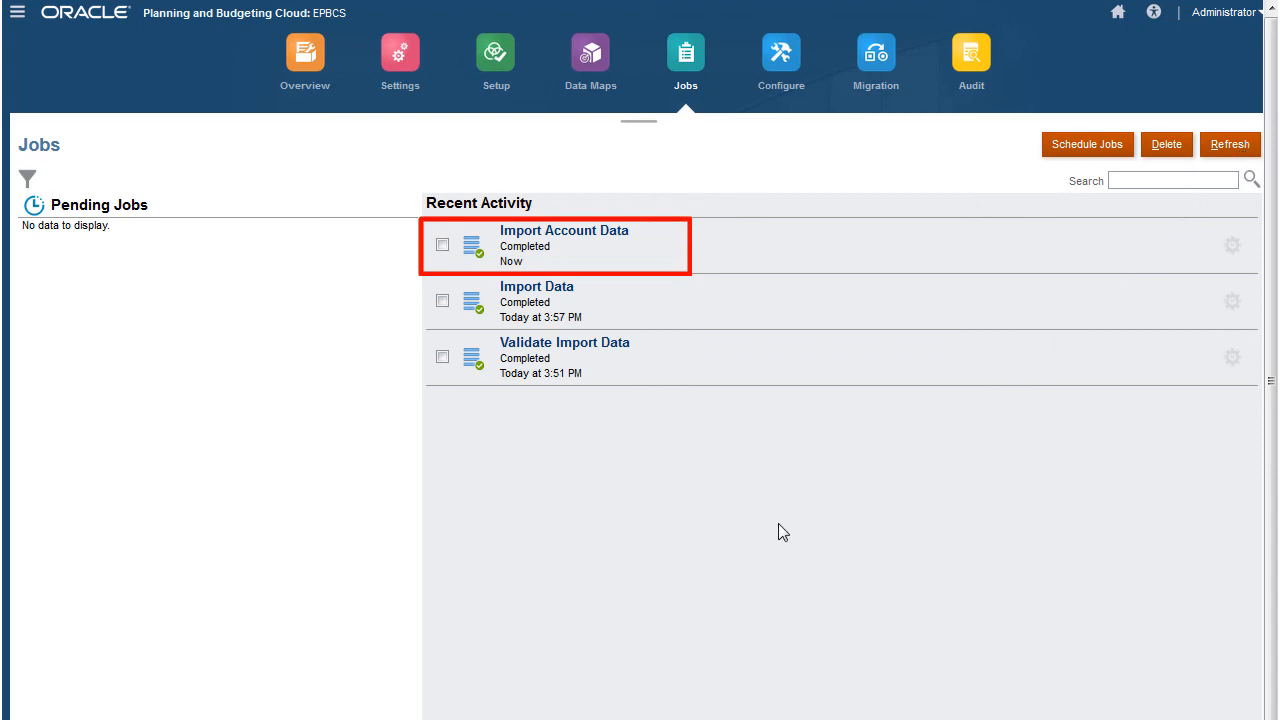
pyautogui.moveTo(783, 531)
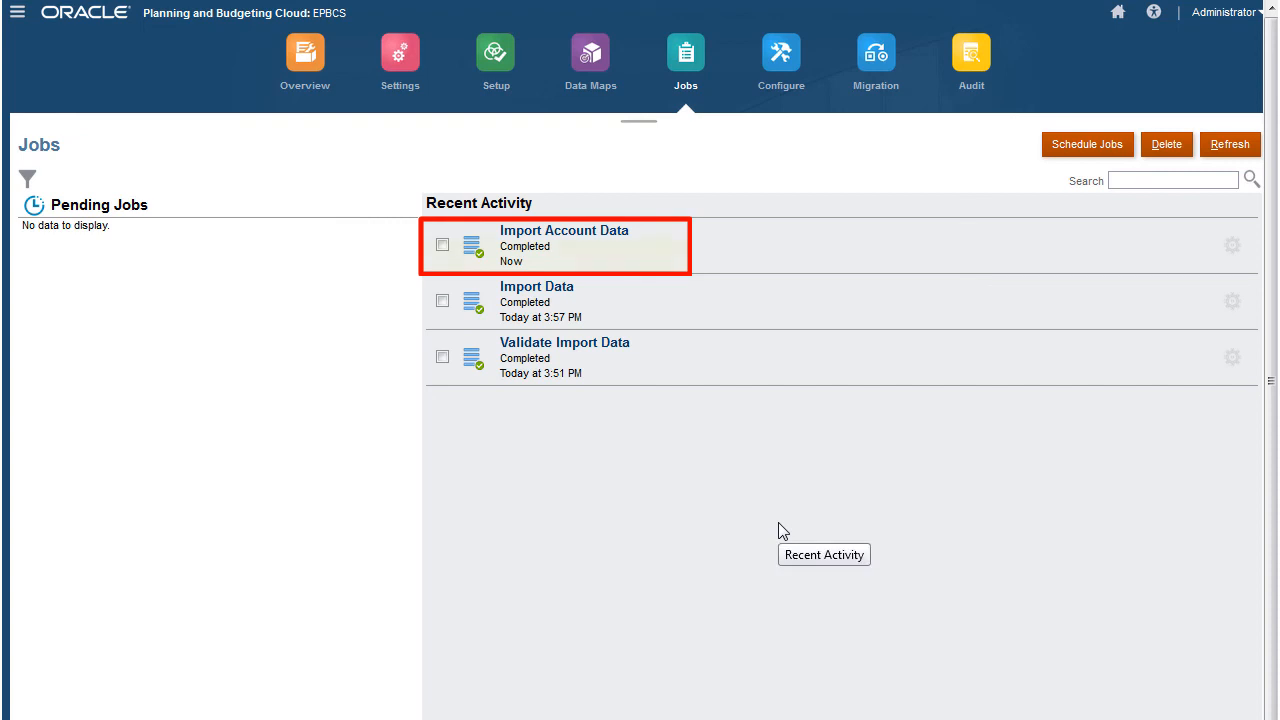
pyautogui.click(564, 231)
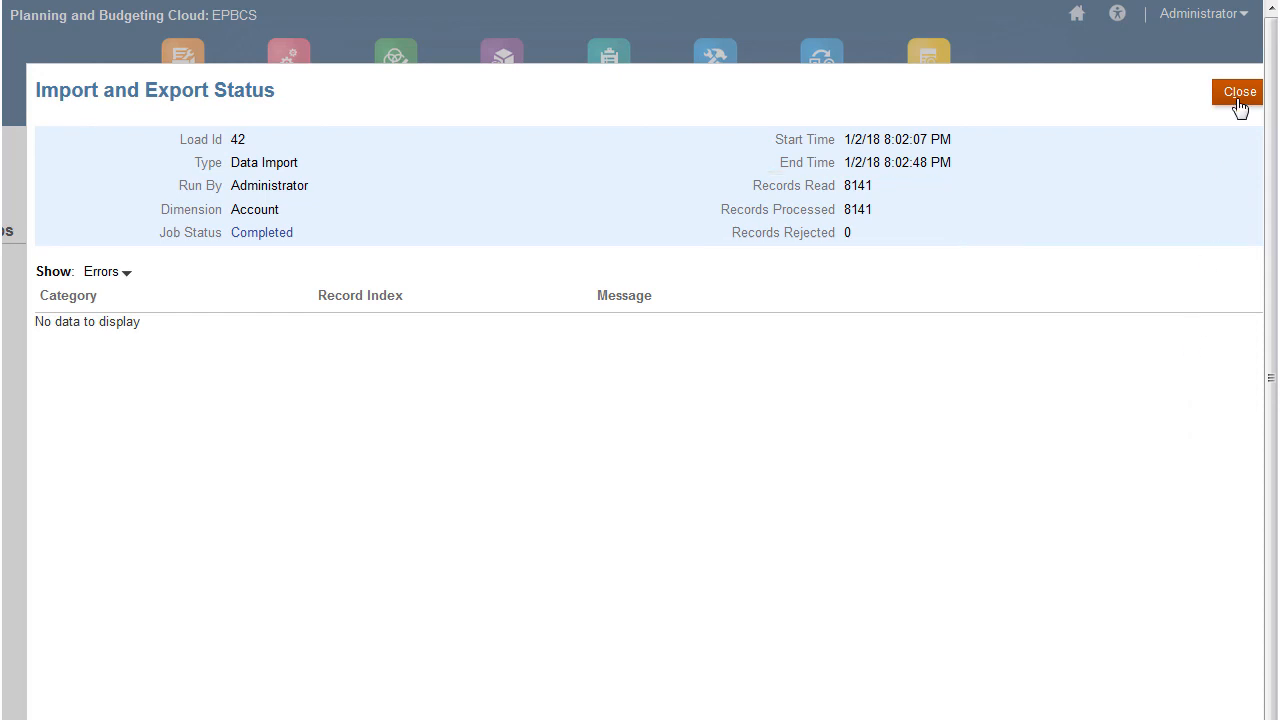
pyautogui.click(1239, 91)
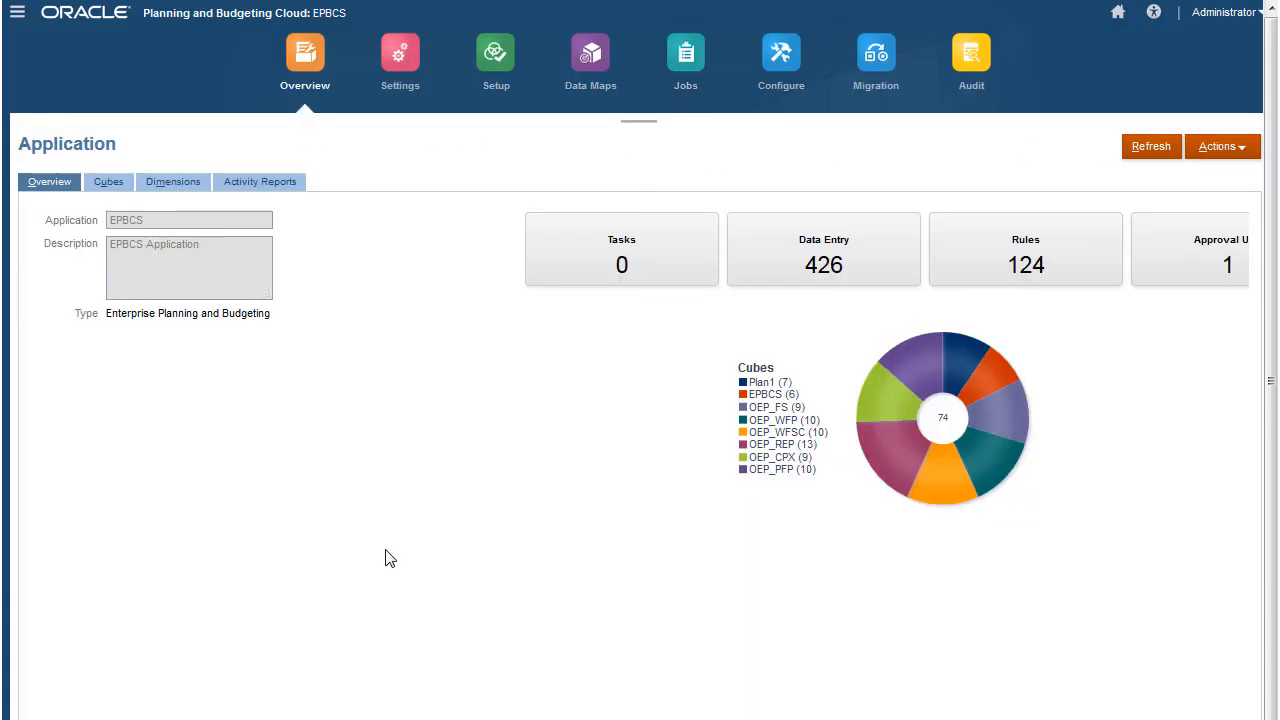